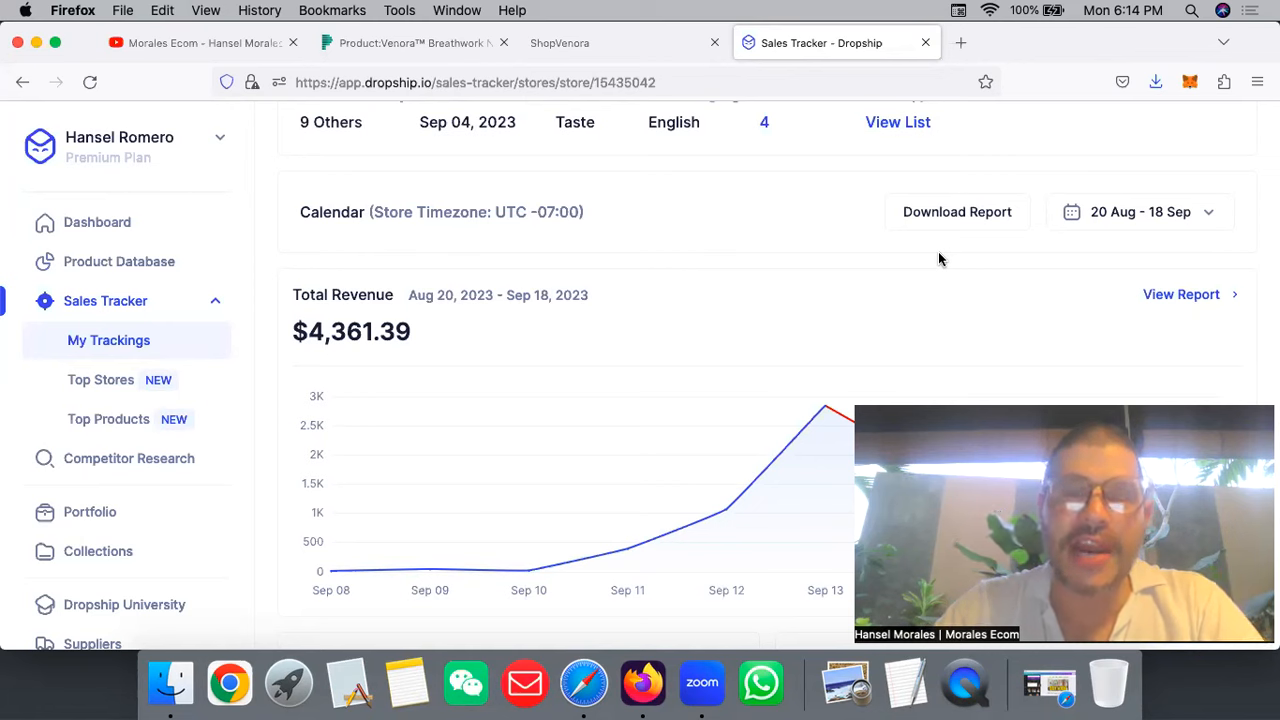
pyautogui.moveTo(584, 145)
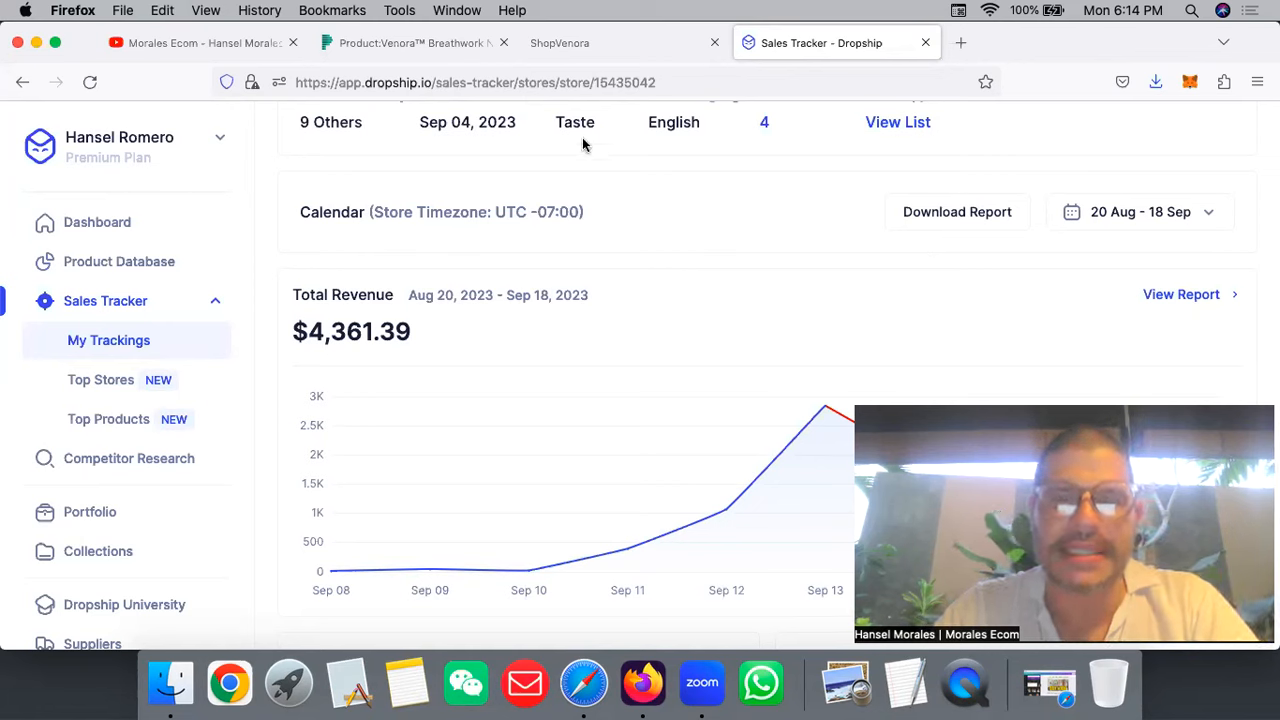
pyautogui.moveTo(439, 150)
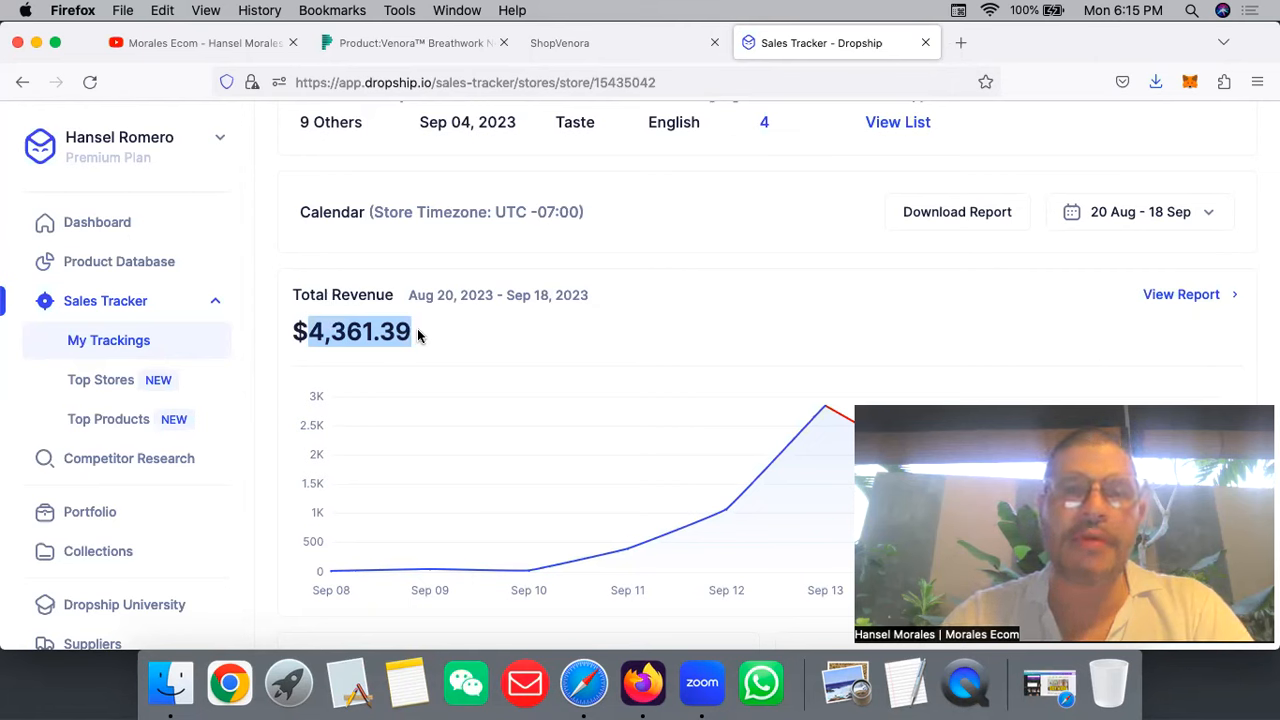
# - Browse the Morales Ecom channel's Home page videos and daily Shorts
pyautogui.click(190, 42)
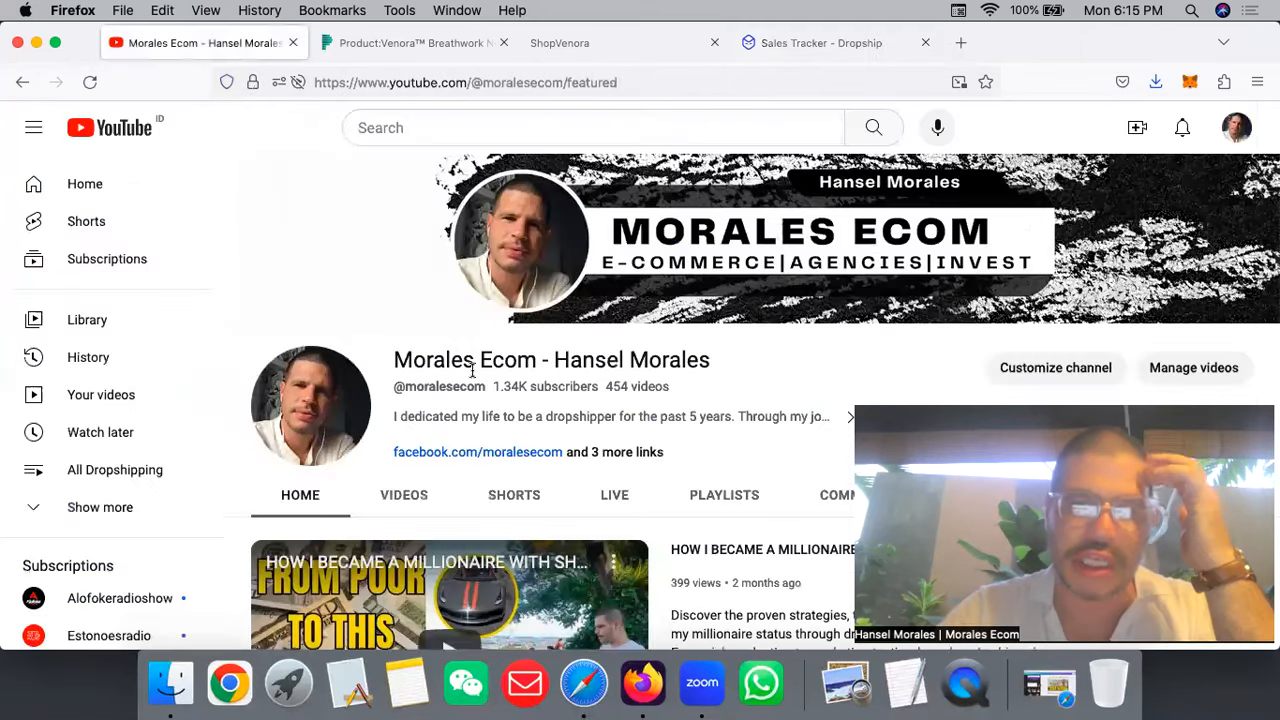
pyautogui.scroll(-3)
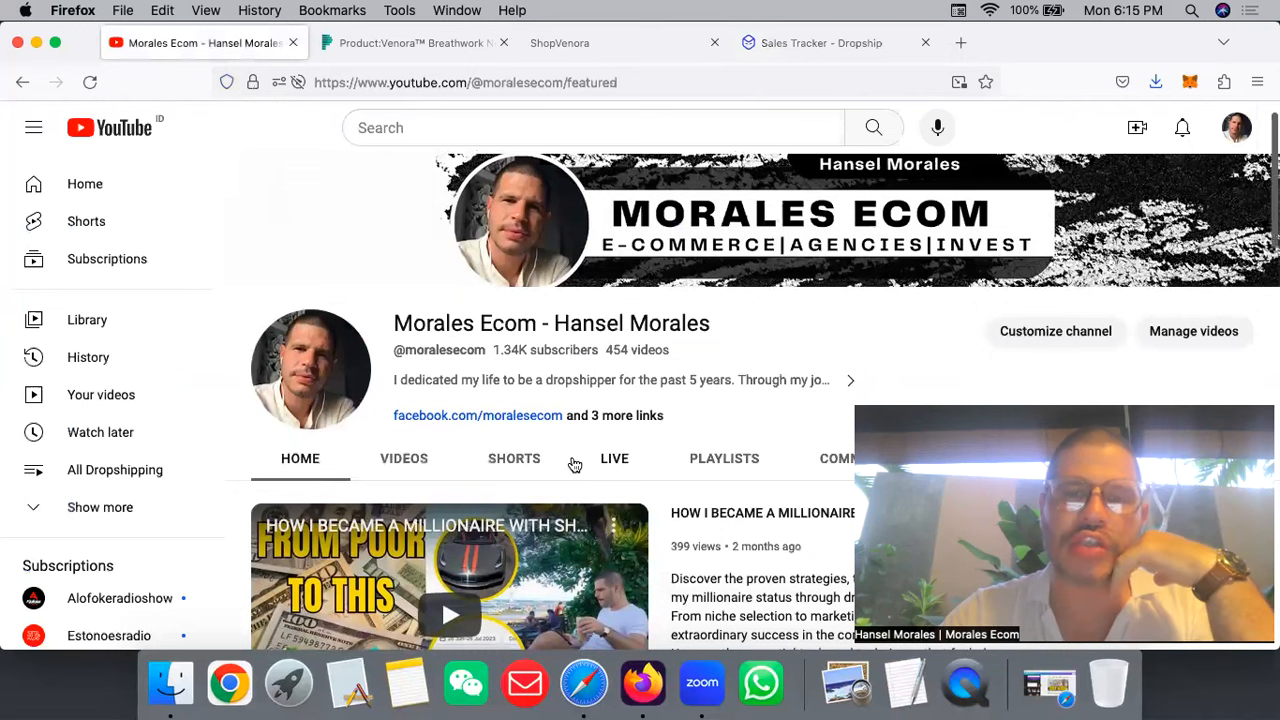
pyautogui.scroll(-3)
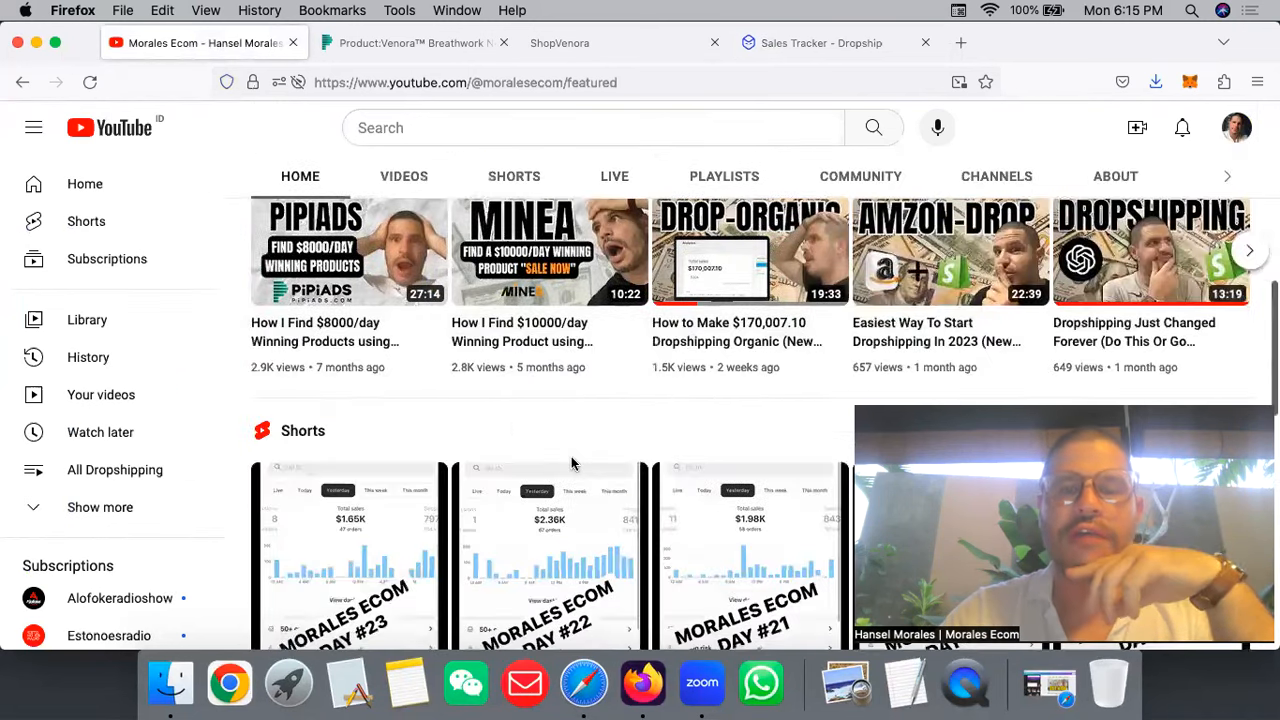
pyautogui.scroll(-3)
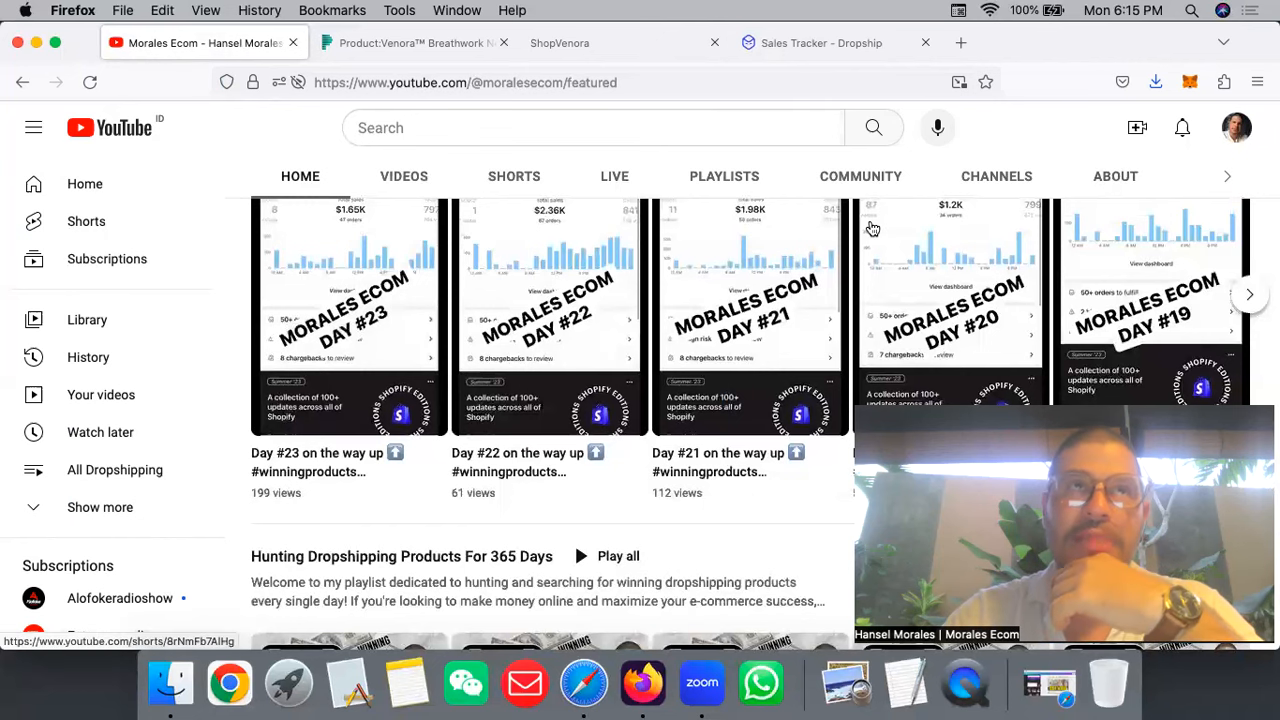
pyautogui.scroll(-3)
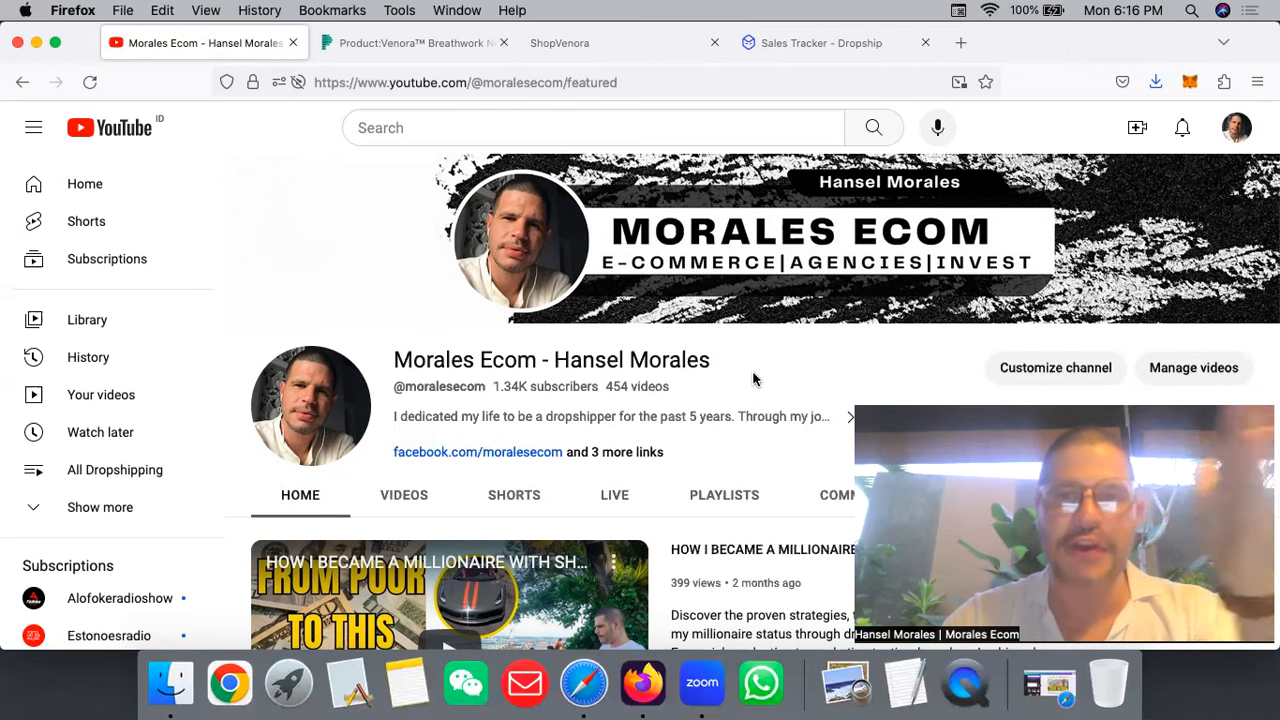
pyautogui.scroll(-3)
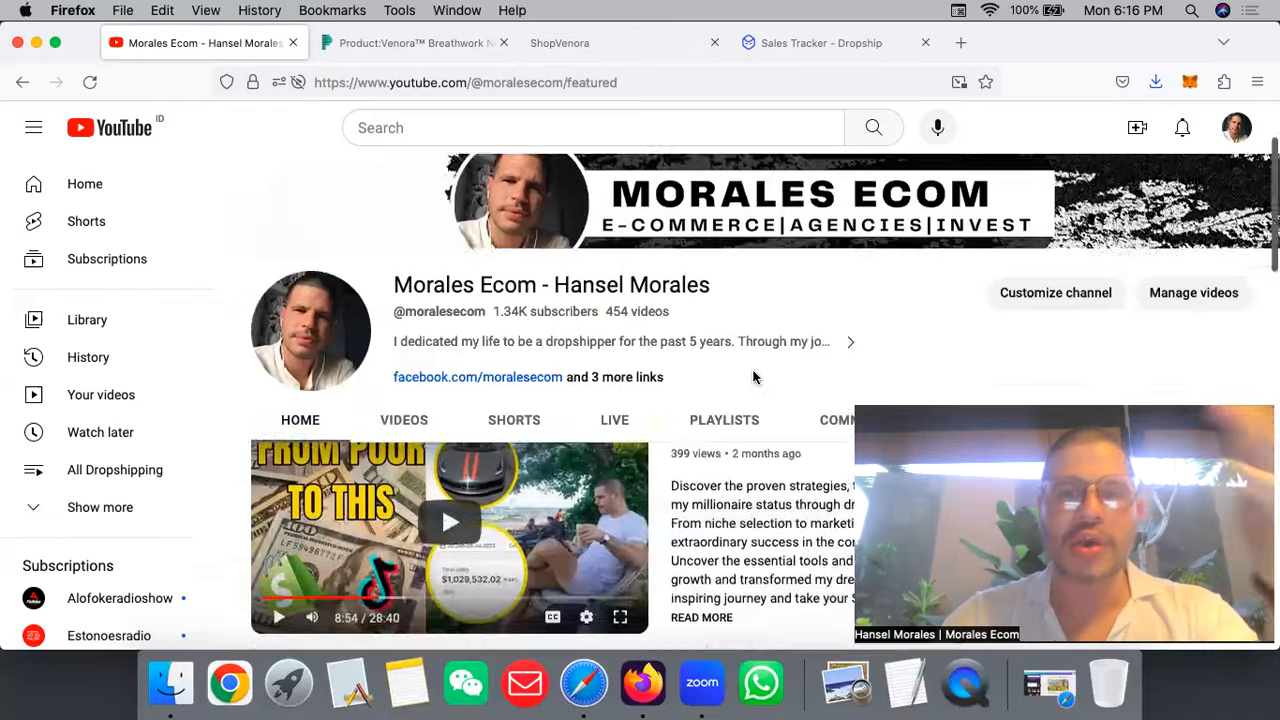
pyautogui.scroll(-3)
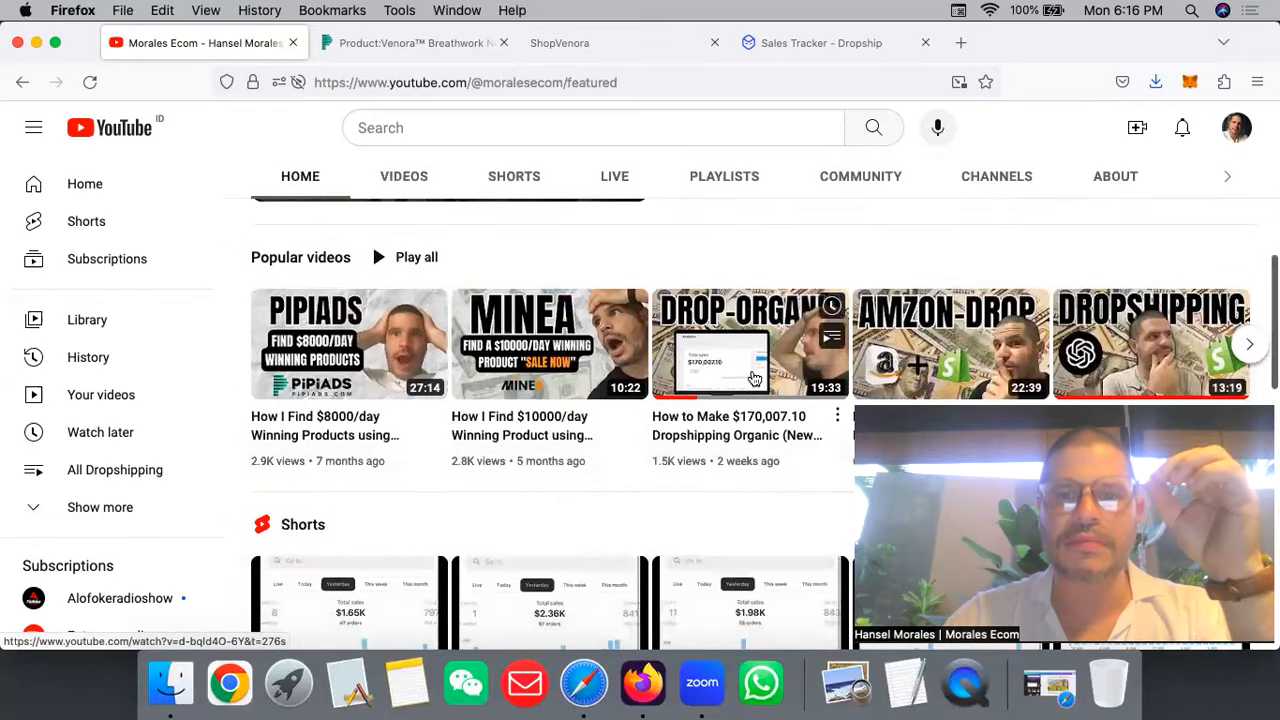
pyautogui.scroll(-3)
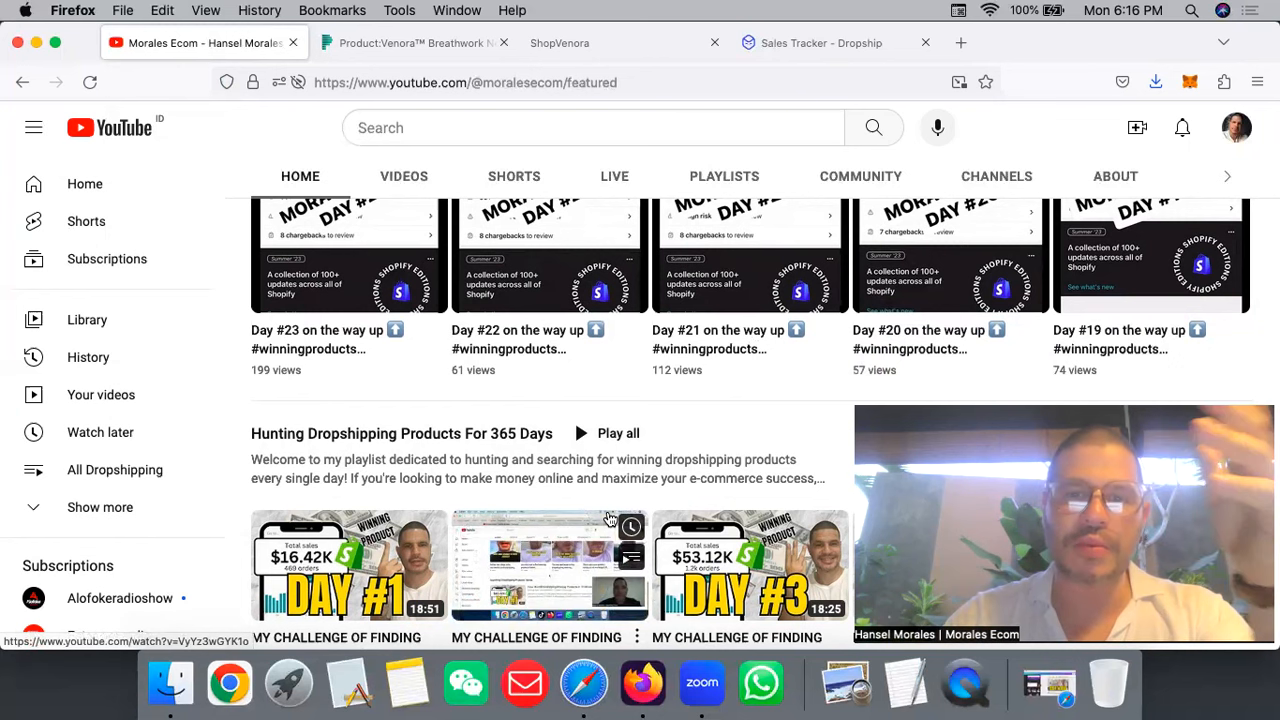
pyautogui.scroll(3)
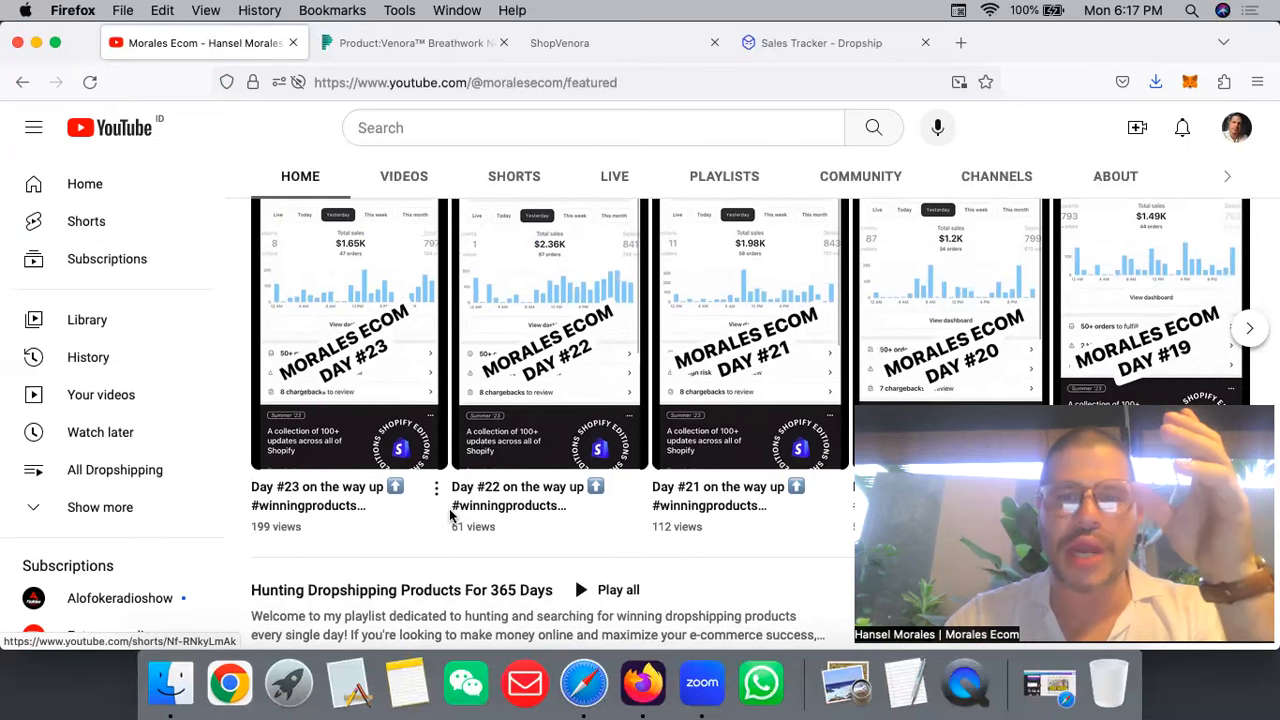
pyautogui.scroll(-3)
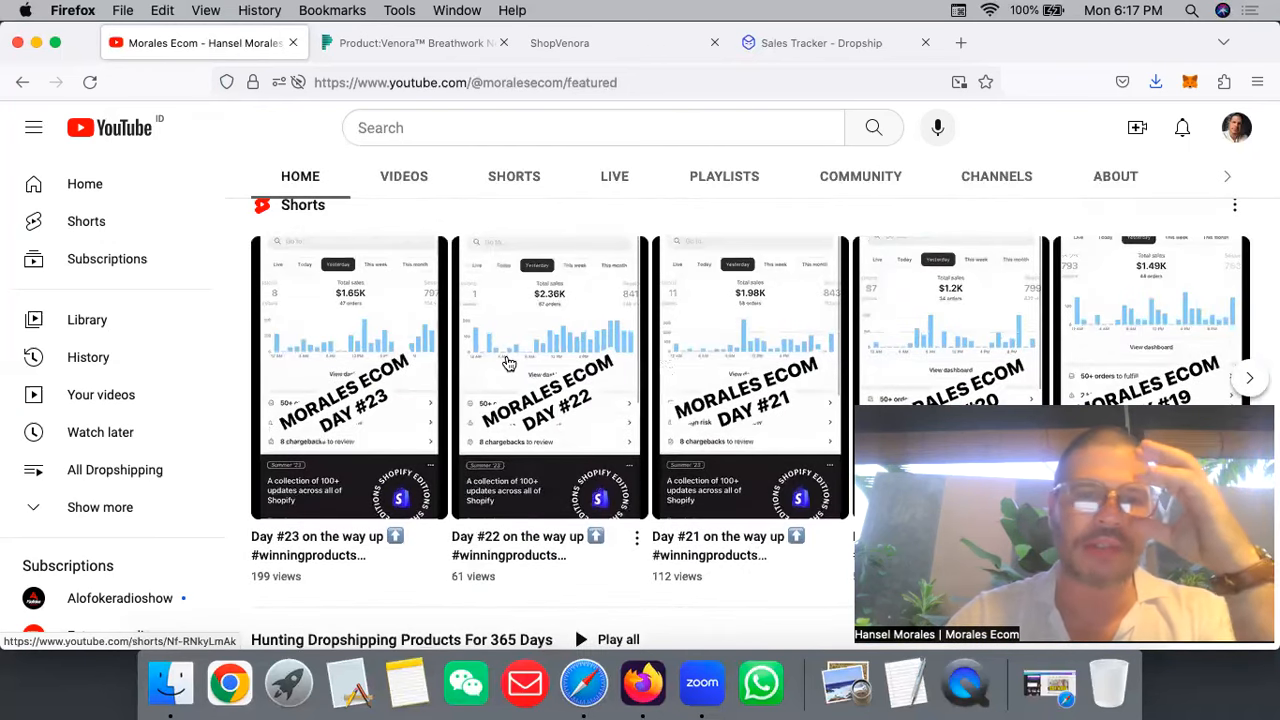
pyautogui.moveTo(499, 258)
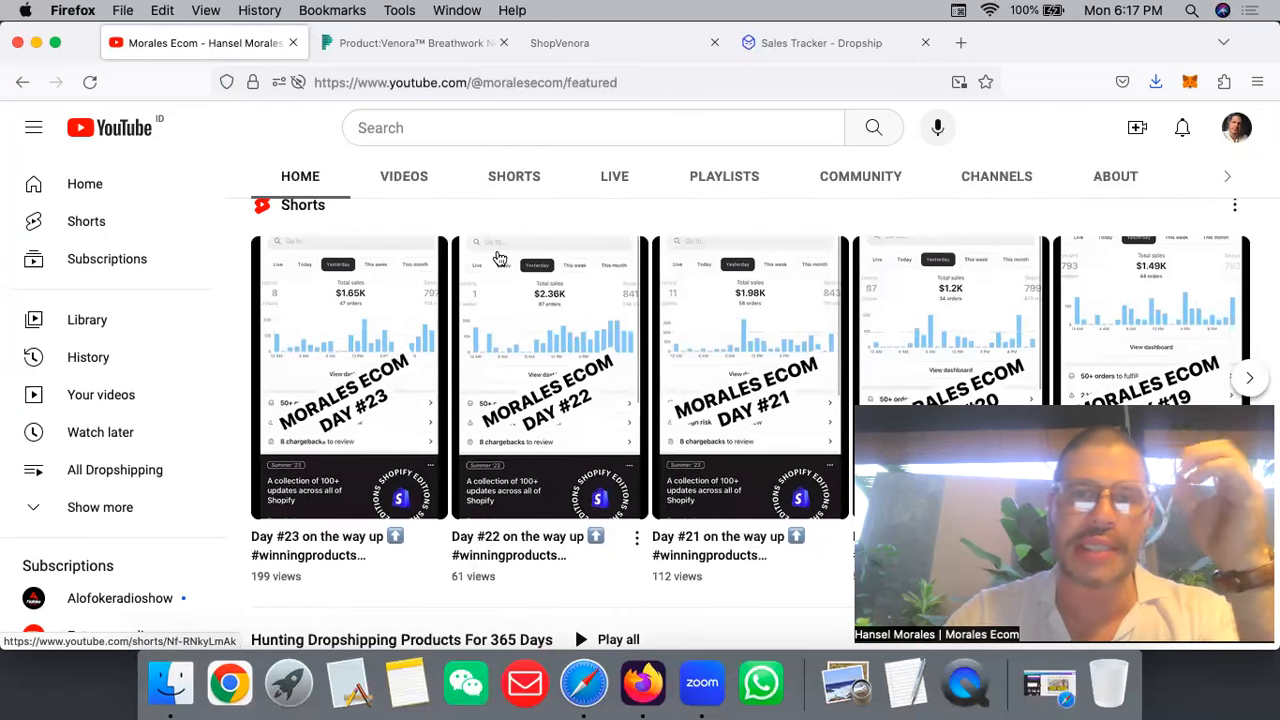
pyautogui.moveTo(428, 42)
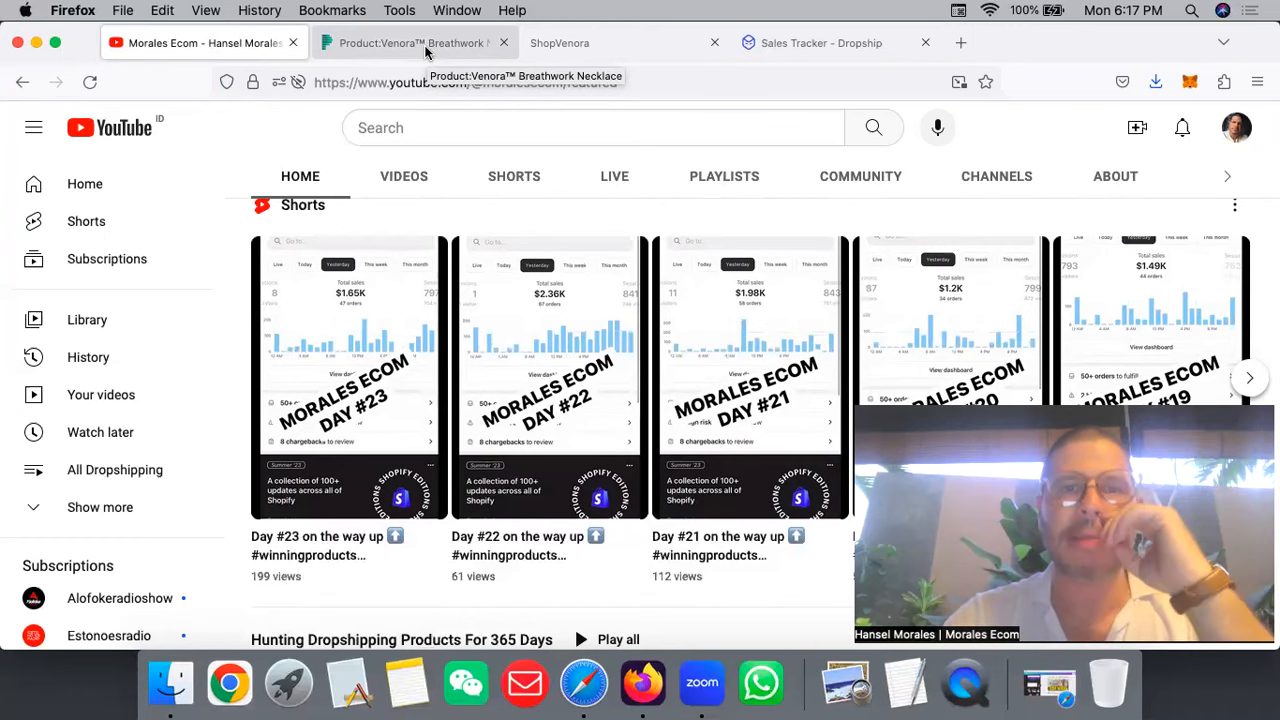
# - Return to the Venora necklace ad research in PiPiAds and replay the ad video
pyautogui.click(405, 43)
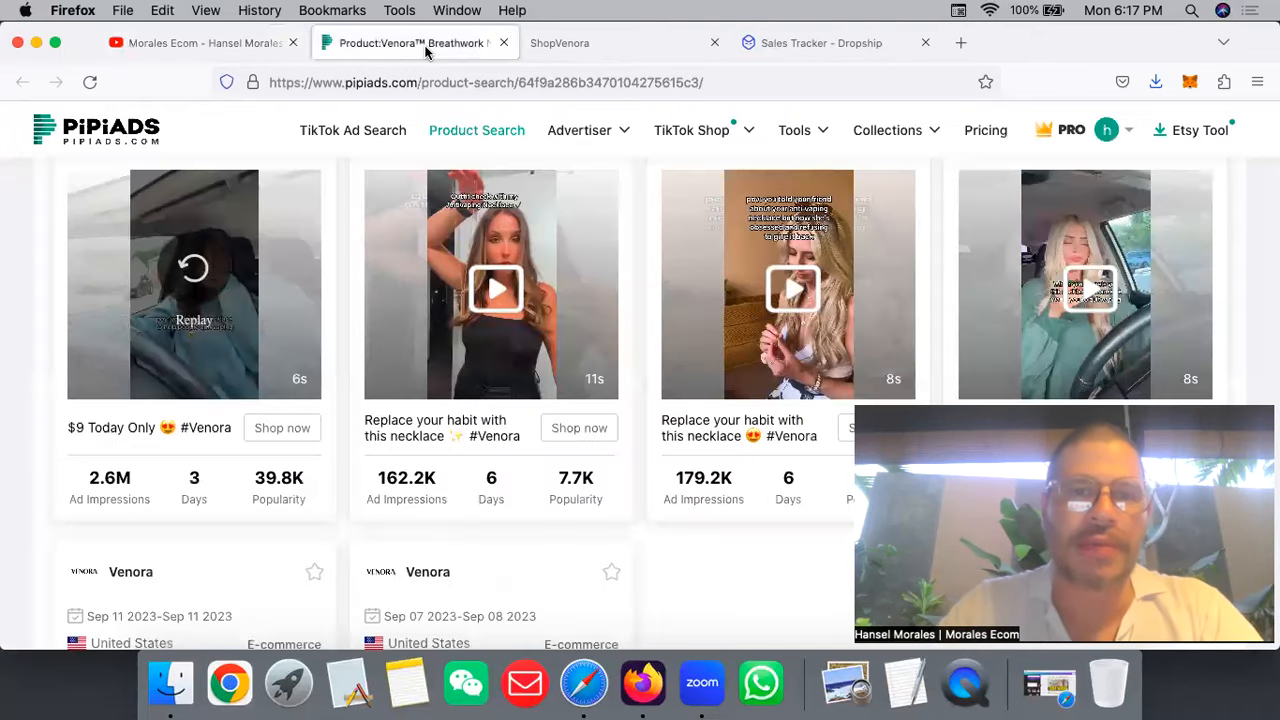
pyautogui.click(830, 43)
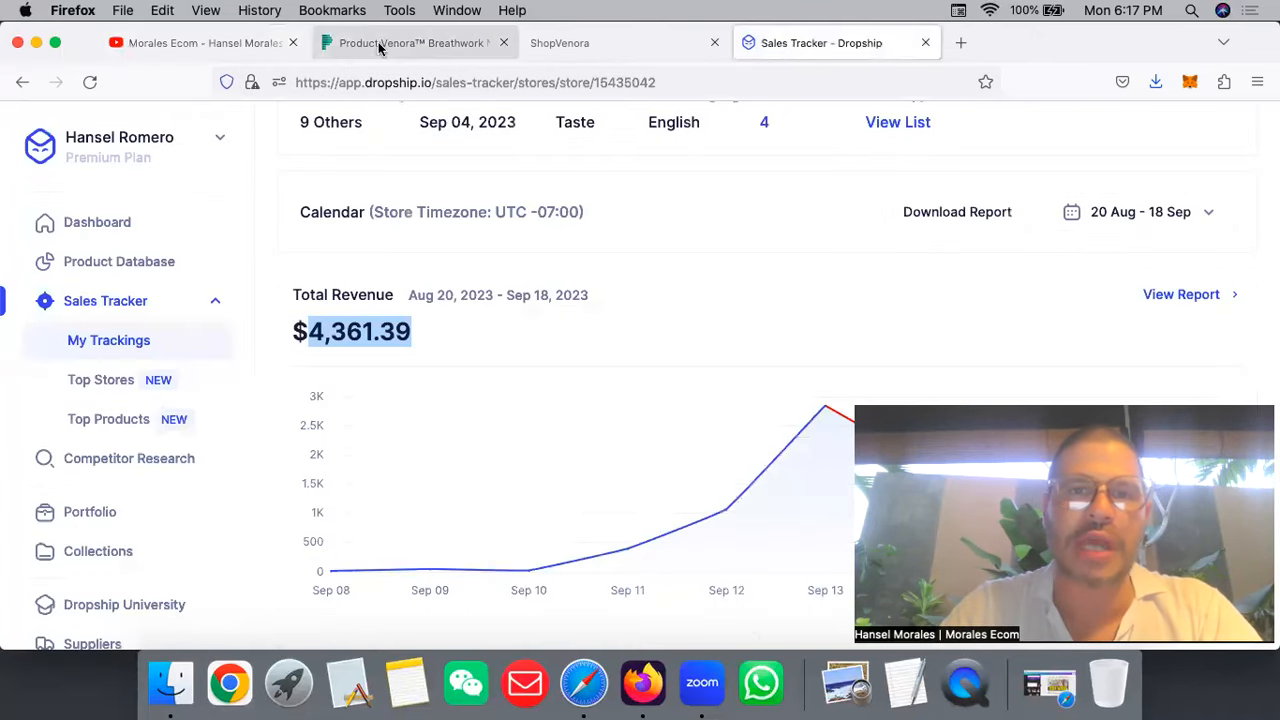
pyautogui.moveTo(380, 42)
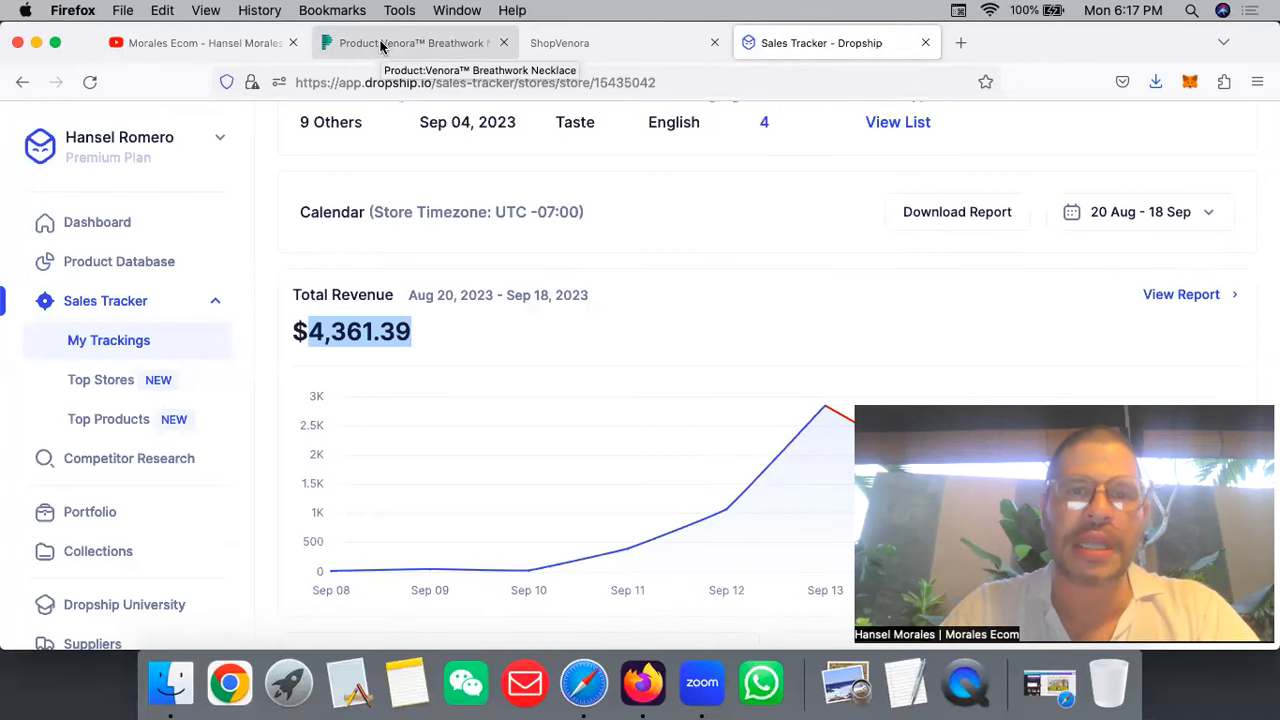
pyautogui.click(410, 43)
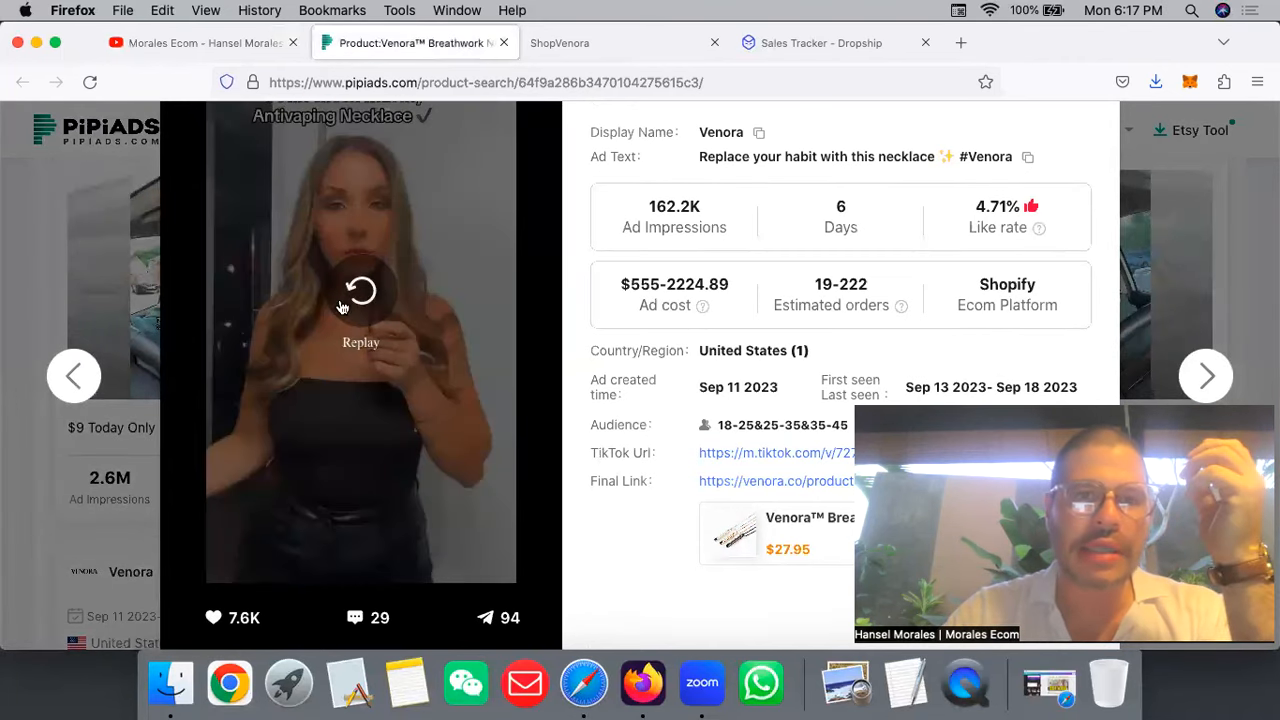
pyautogui.click(360, 291)
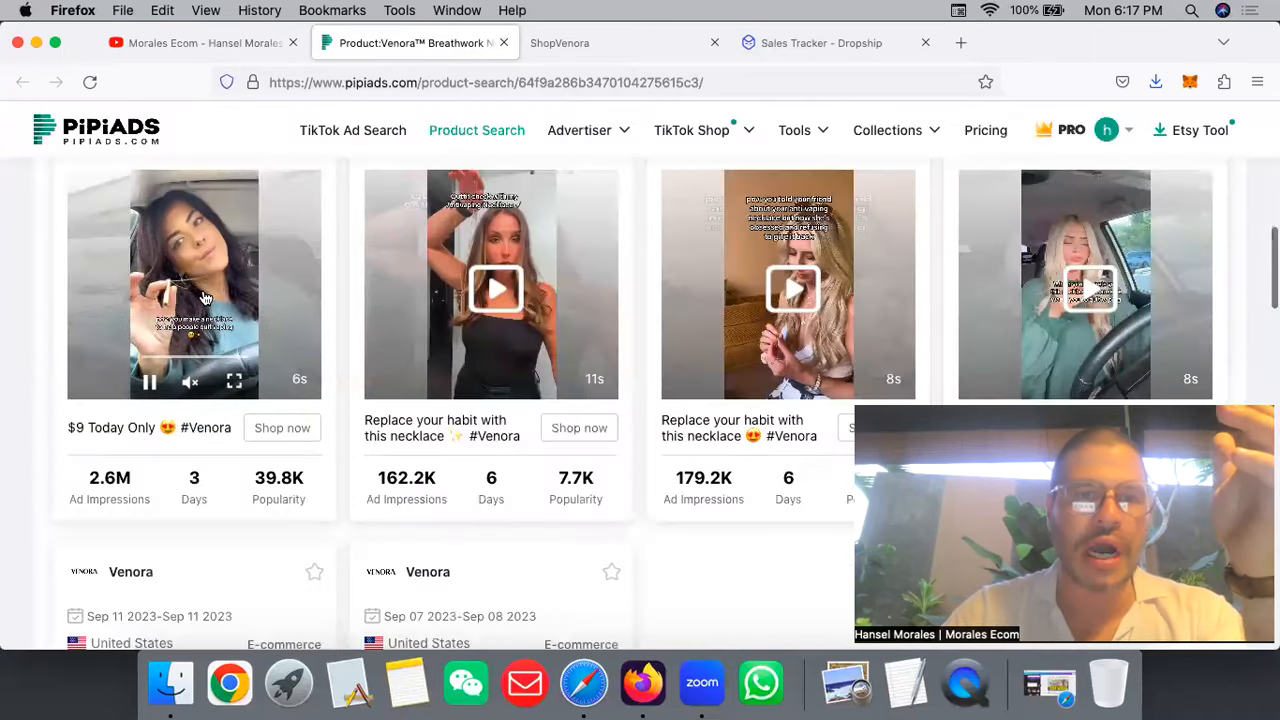
# - Open an ad's details and scroll the six TikTok ads from Sep 7–18, 2023
pyautogui.click(205, 298)
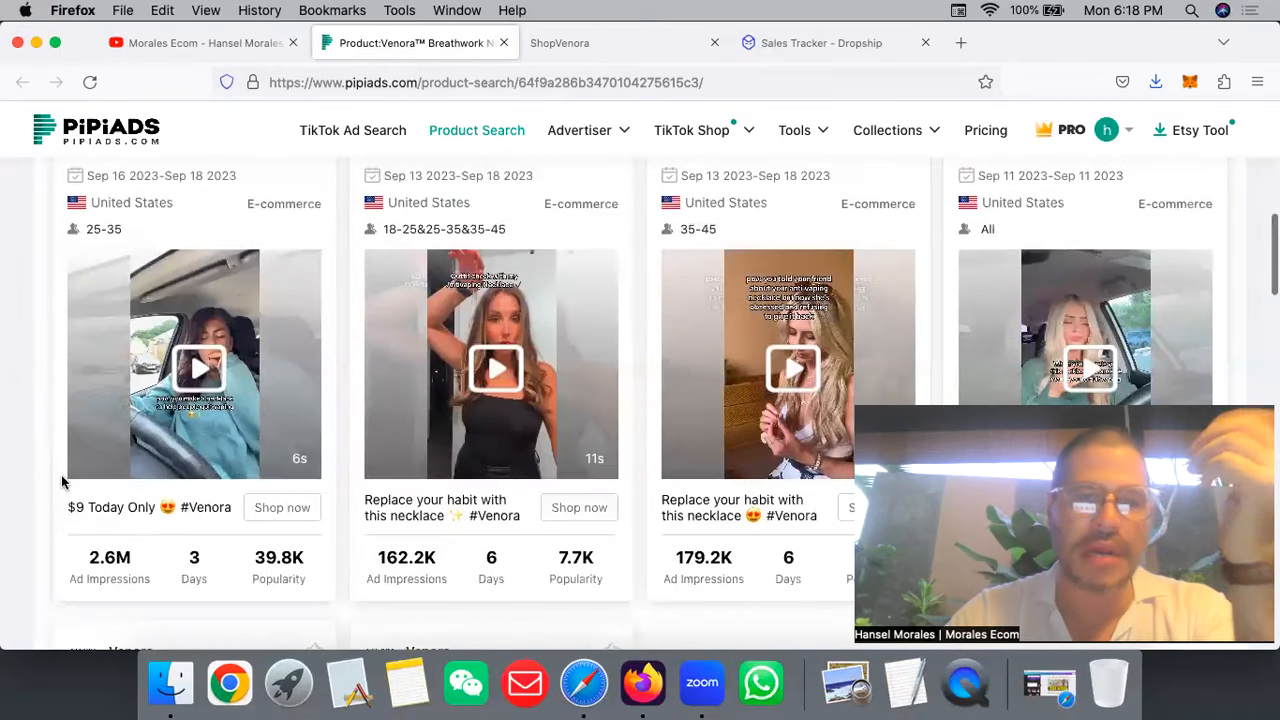
pyautogui.scroll(-3)
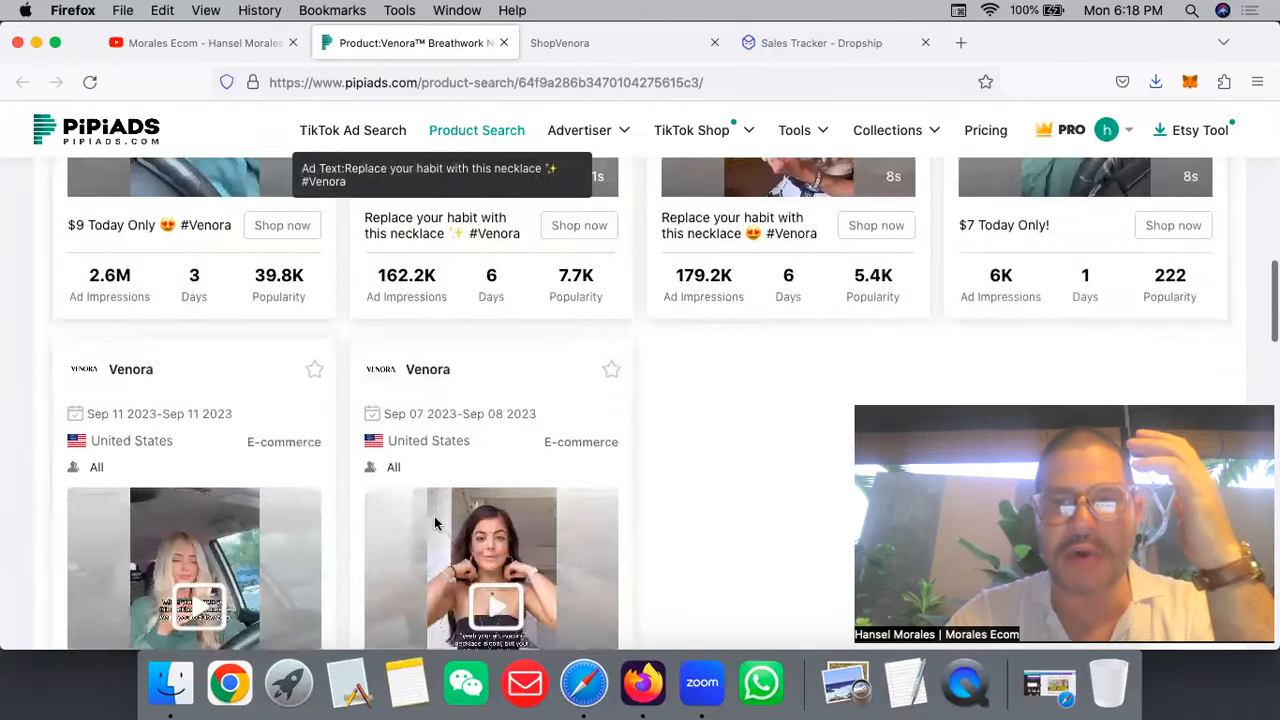
pyautogui.scroll(-3)
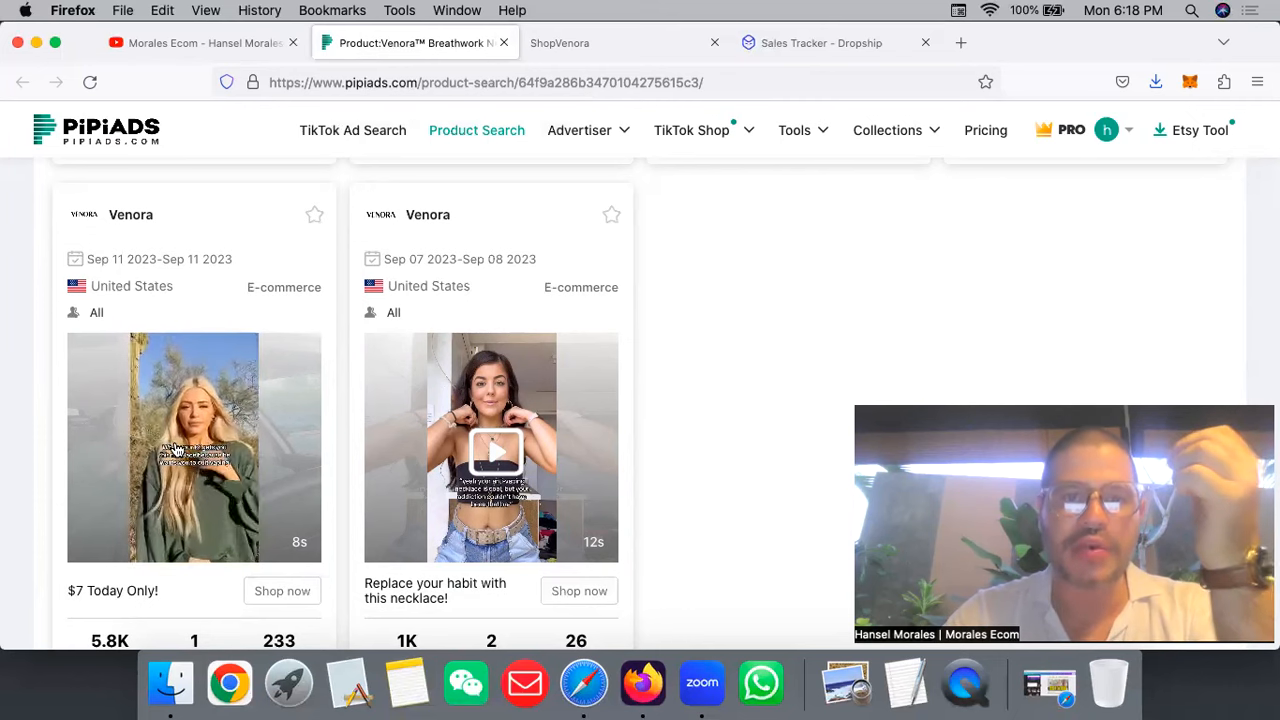
pyautogui.scroll(3)
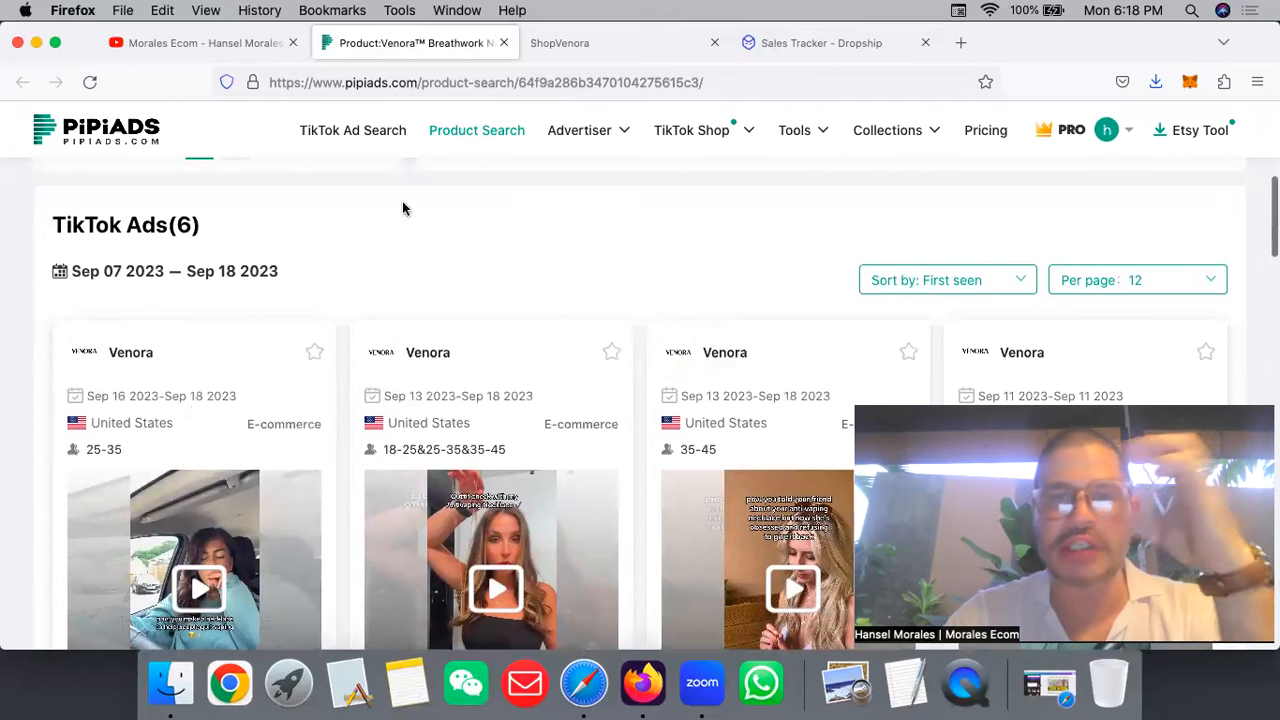
# - Scroll the venora.co Breathwork Necklace page to review its bundle prices
pyautogui.click(565, 42)
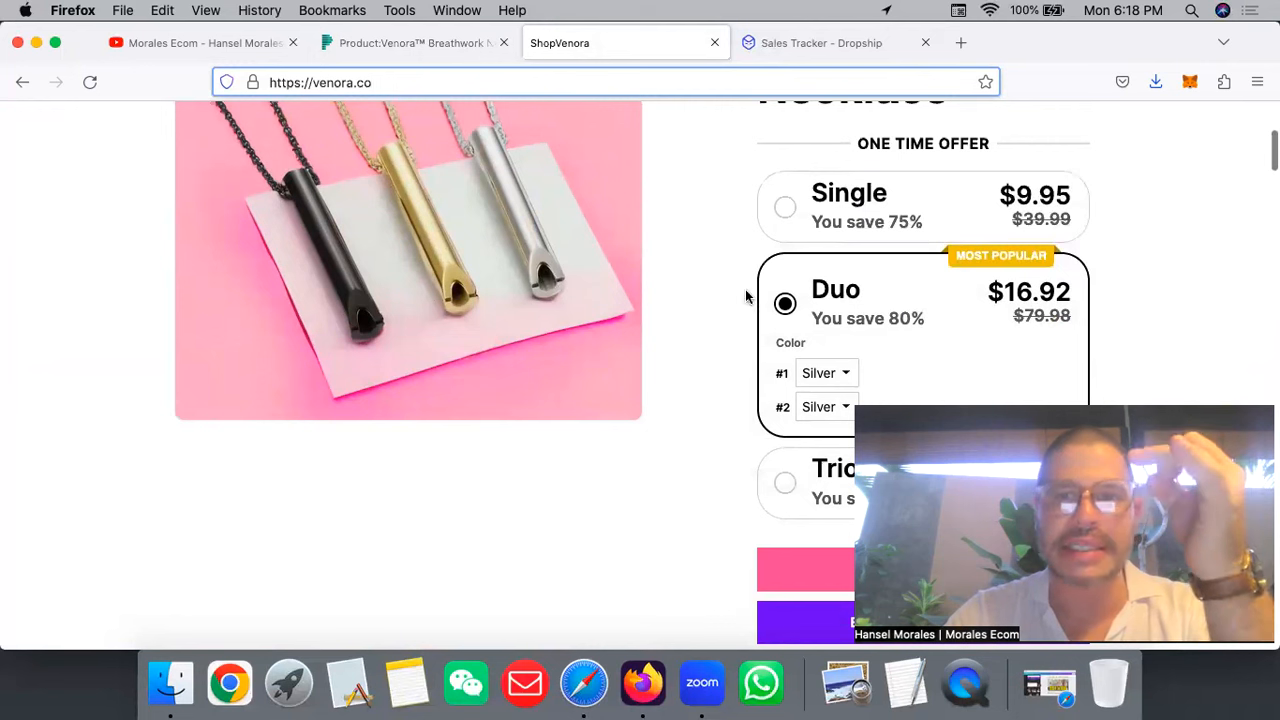
pyautogui.scroll(-3)
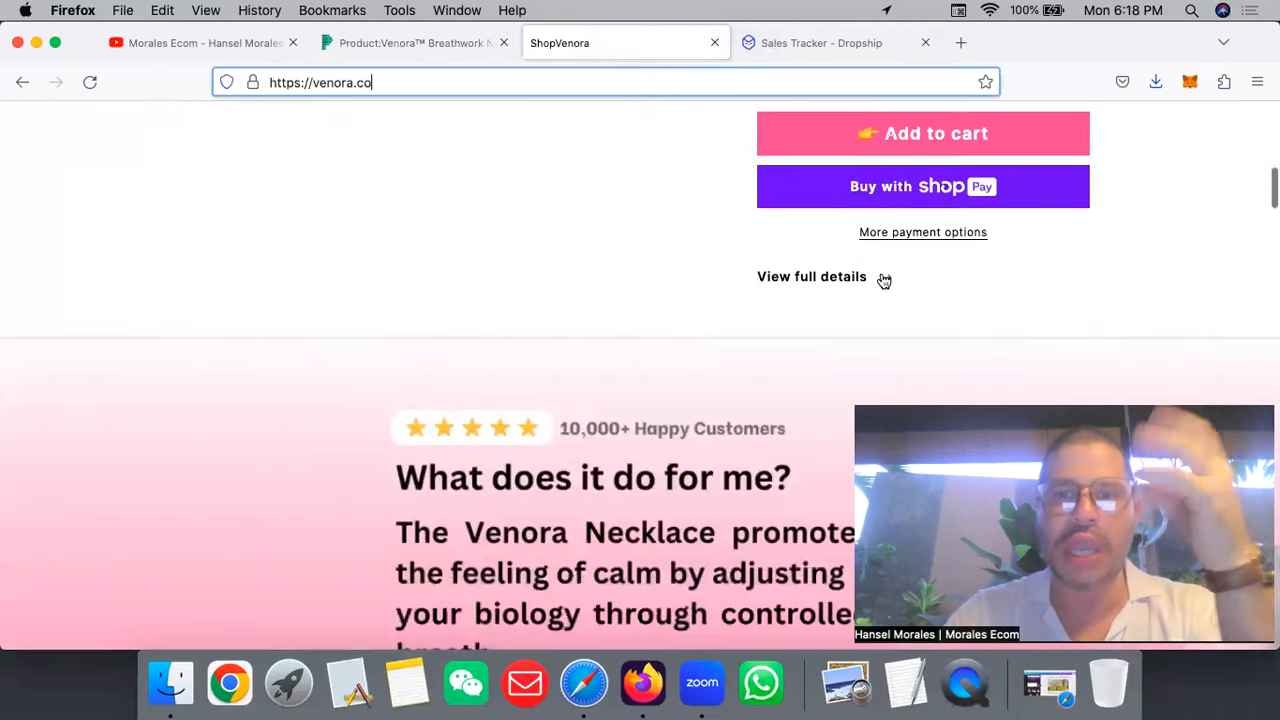
pyautogui.scroll(-3)
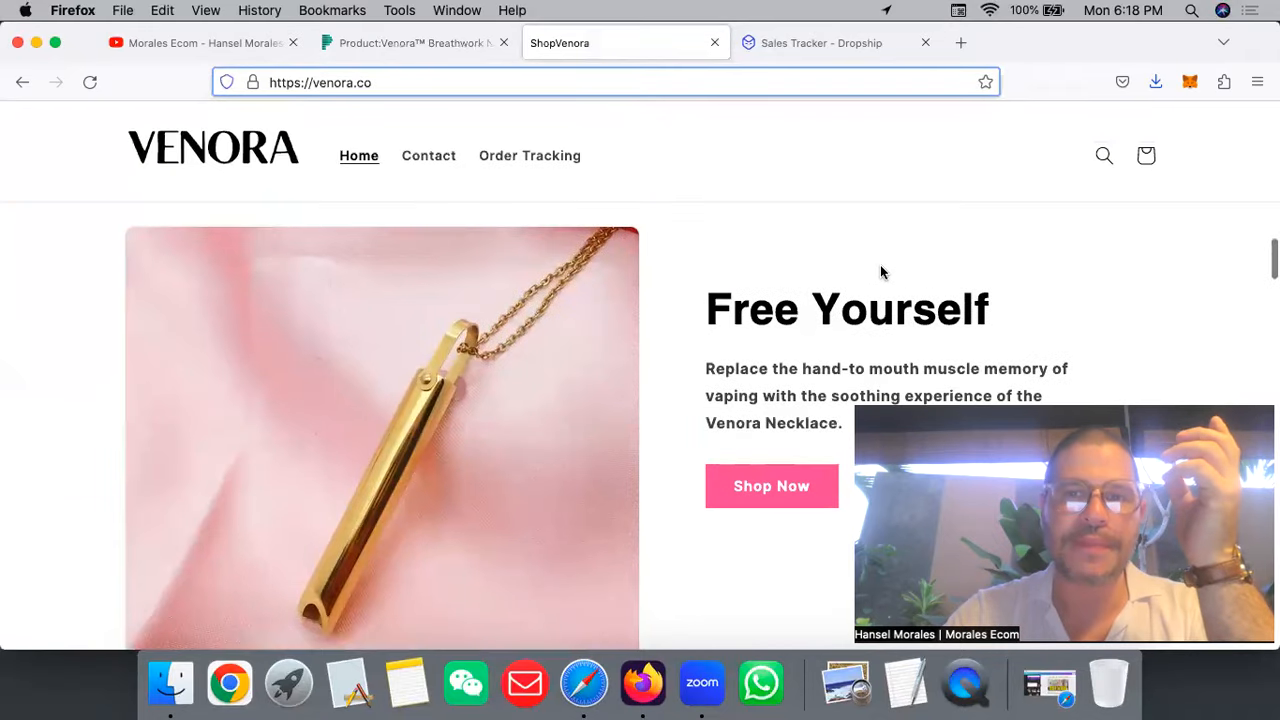
pyautogui.scroll(-3)
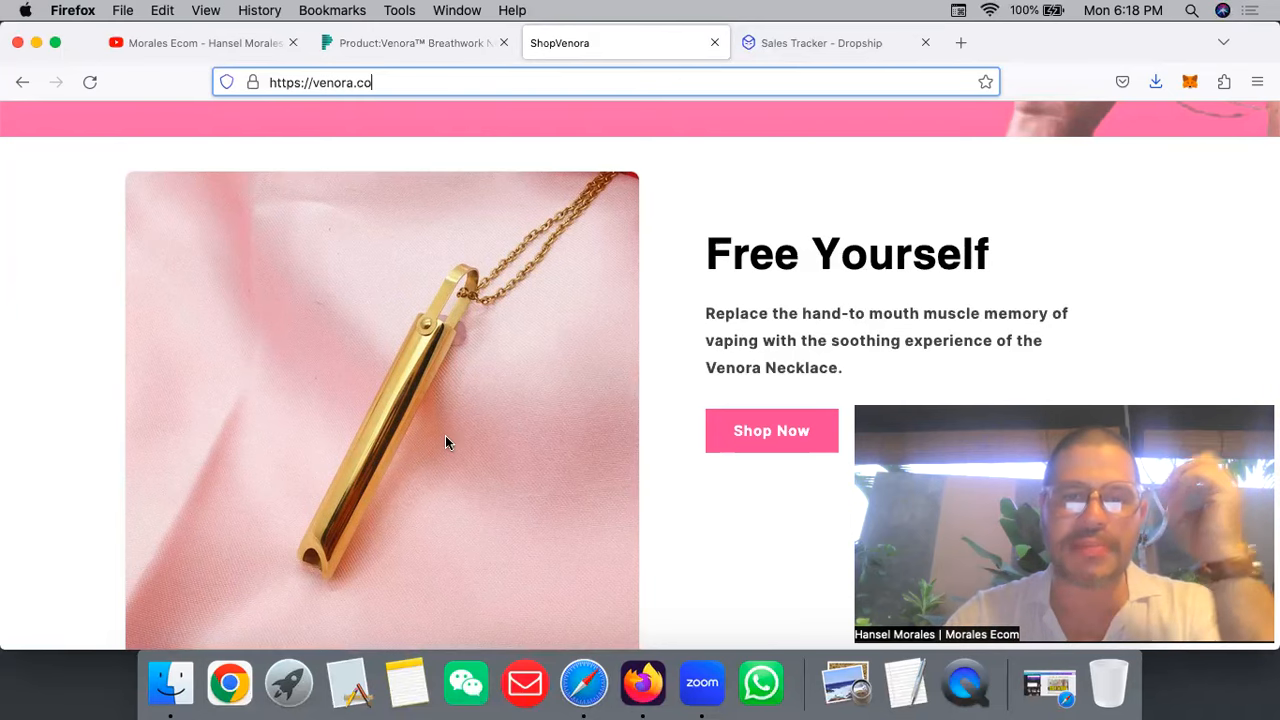
pyautogui.scroll(-3)
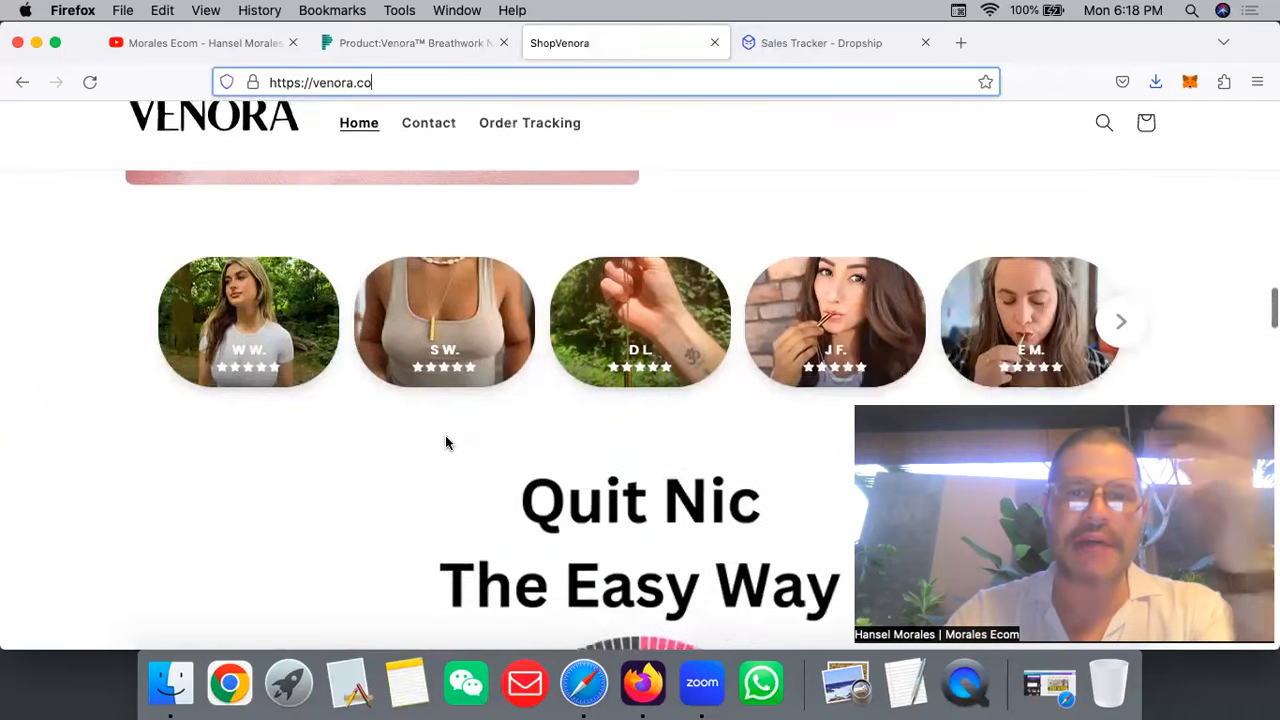
pyautogui.scroll(-3)
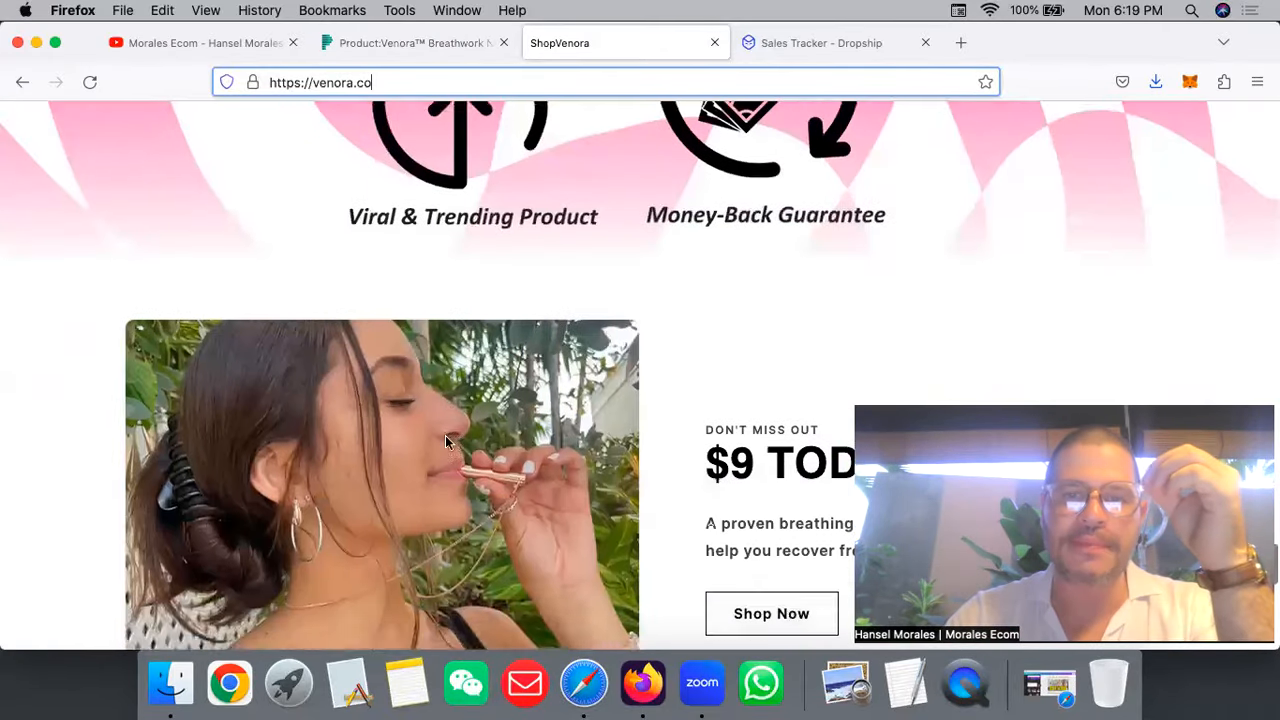
pyautogui.scroll(-3)
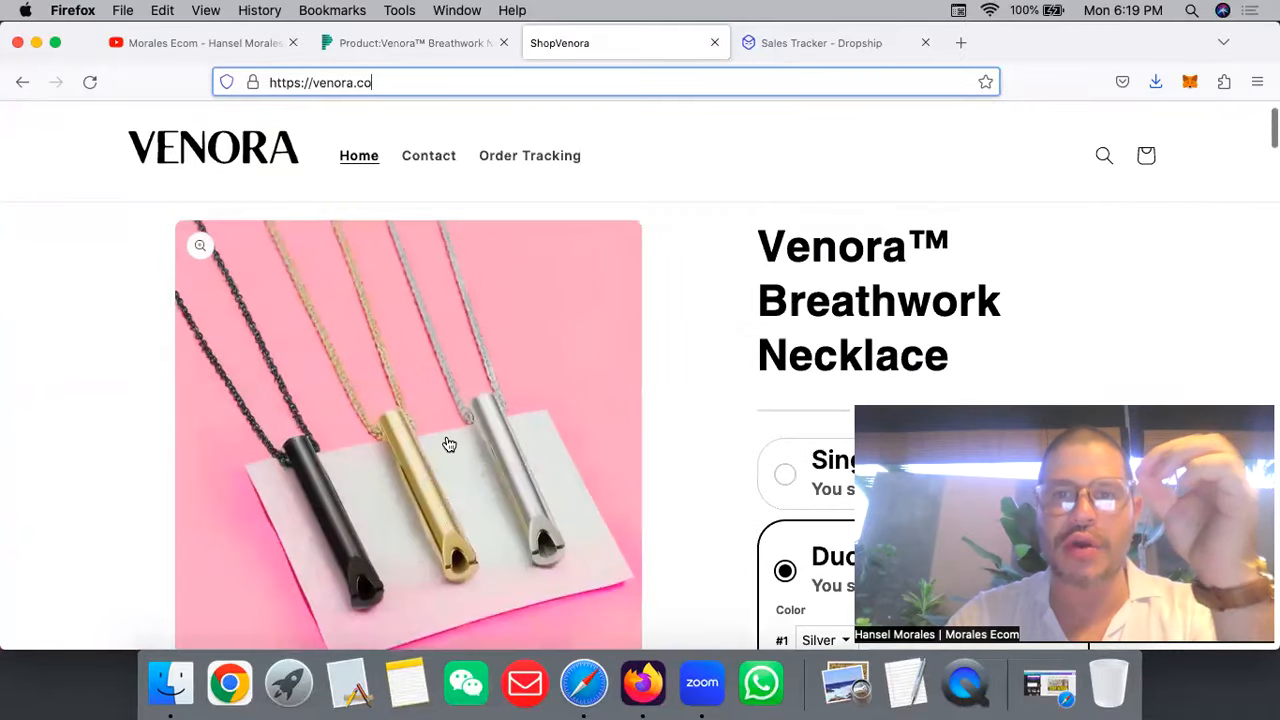
pyautogui.scroll(-3)
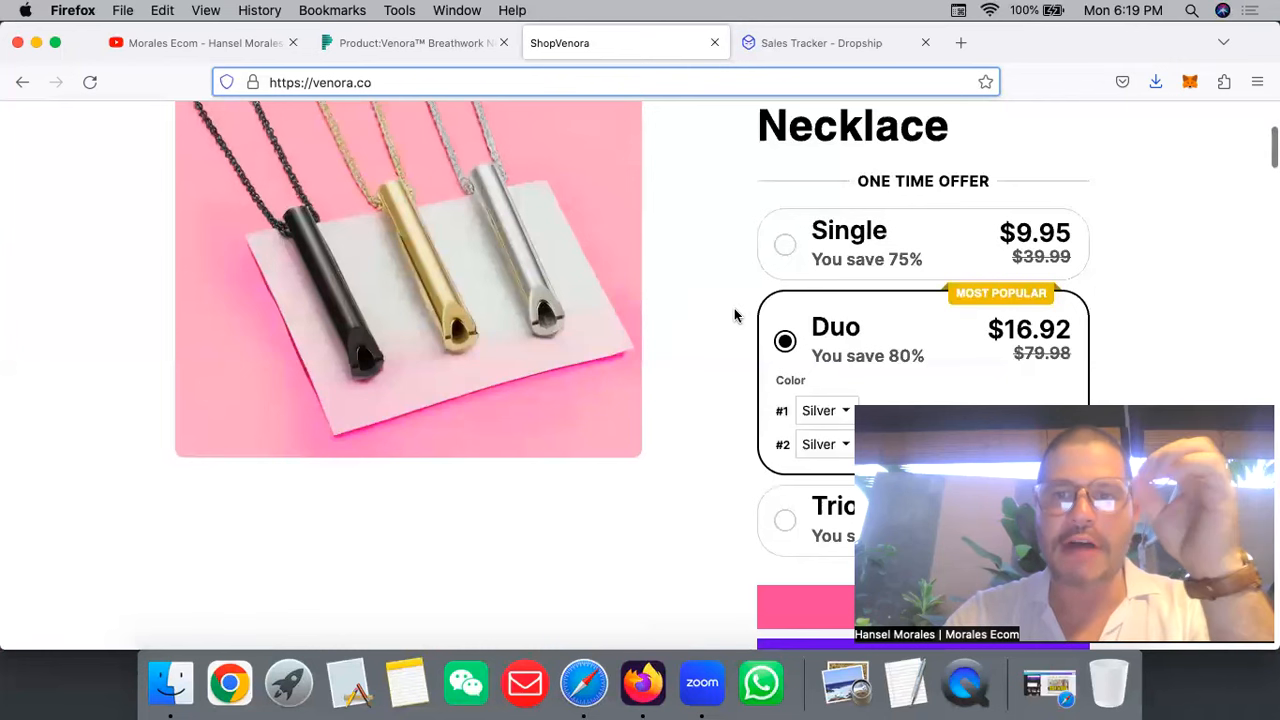
pyautogui.scroll(3)
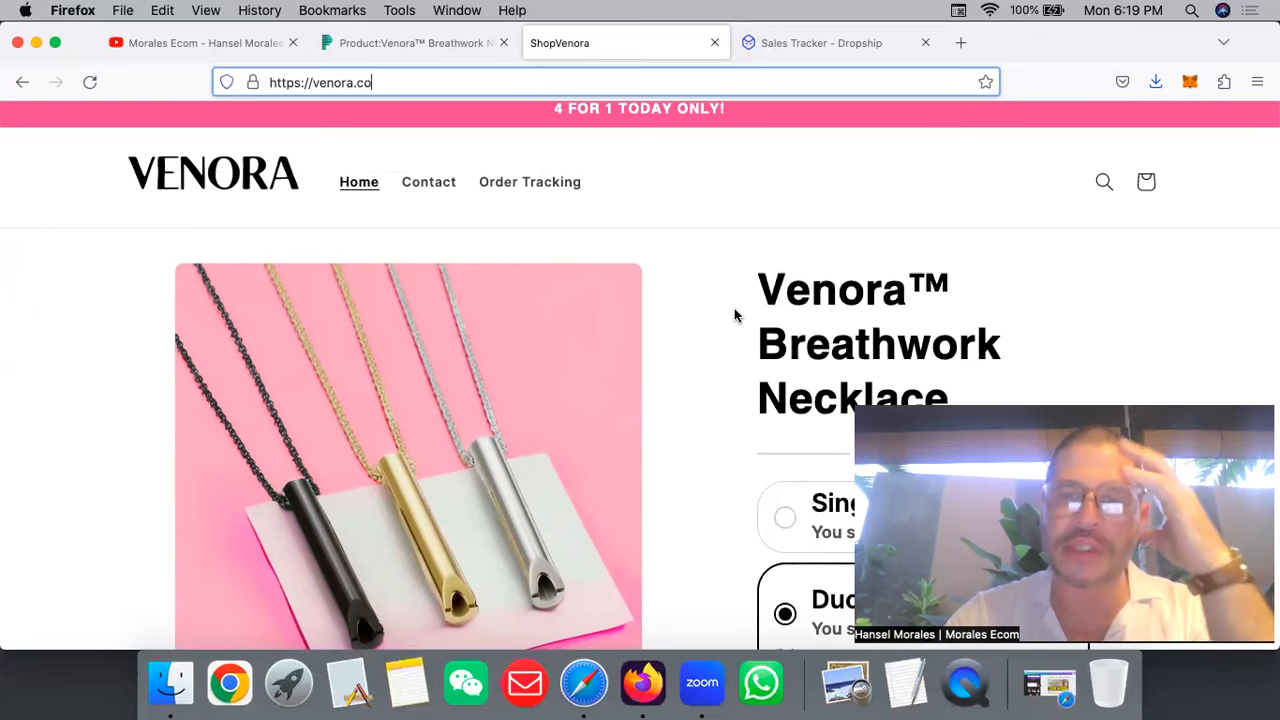
pyautogui.scroll(-3)
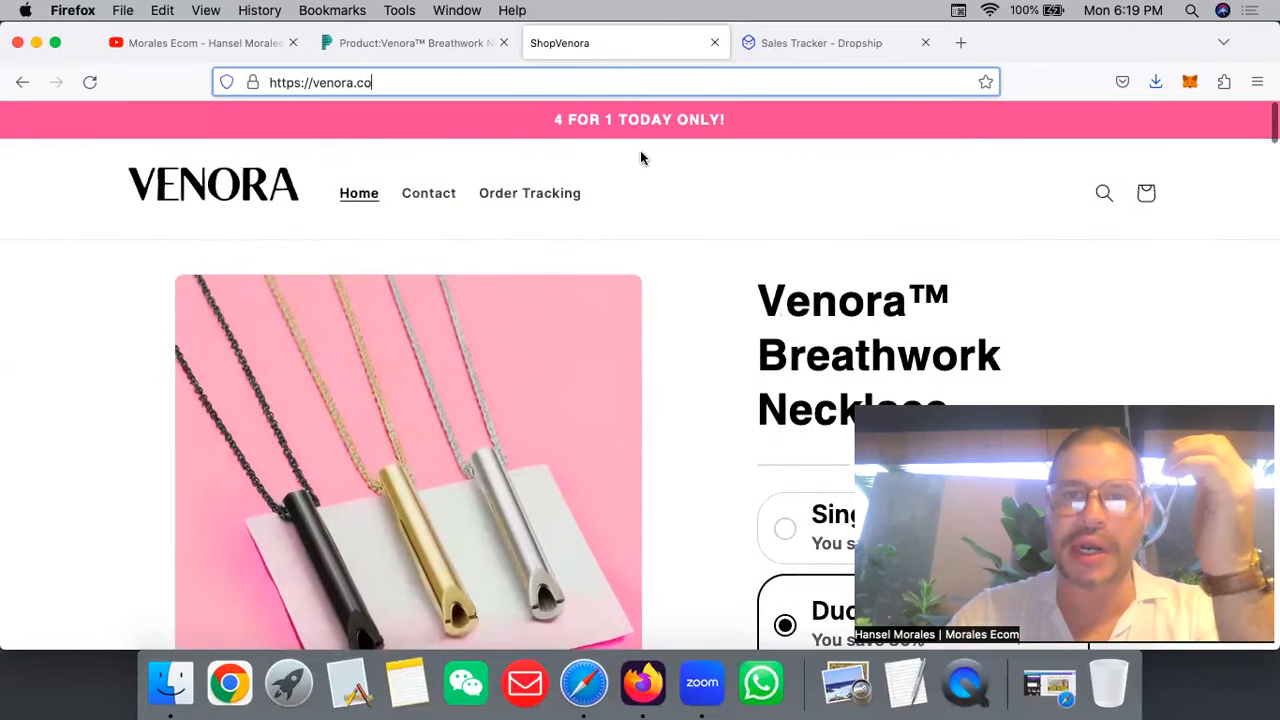
# - Finish the store page, then view Dropship.io's product table with the necklace at 166 sales
pyautogui.scroll(-3)
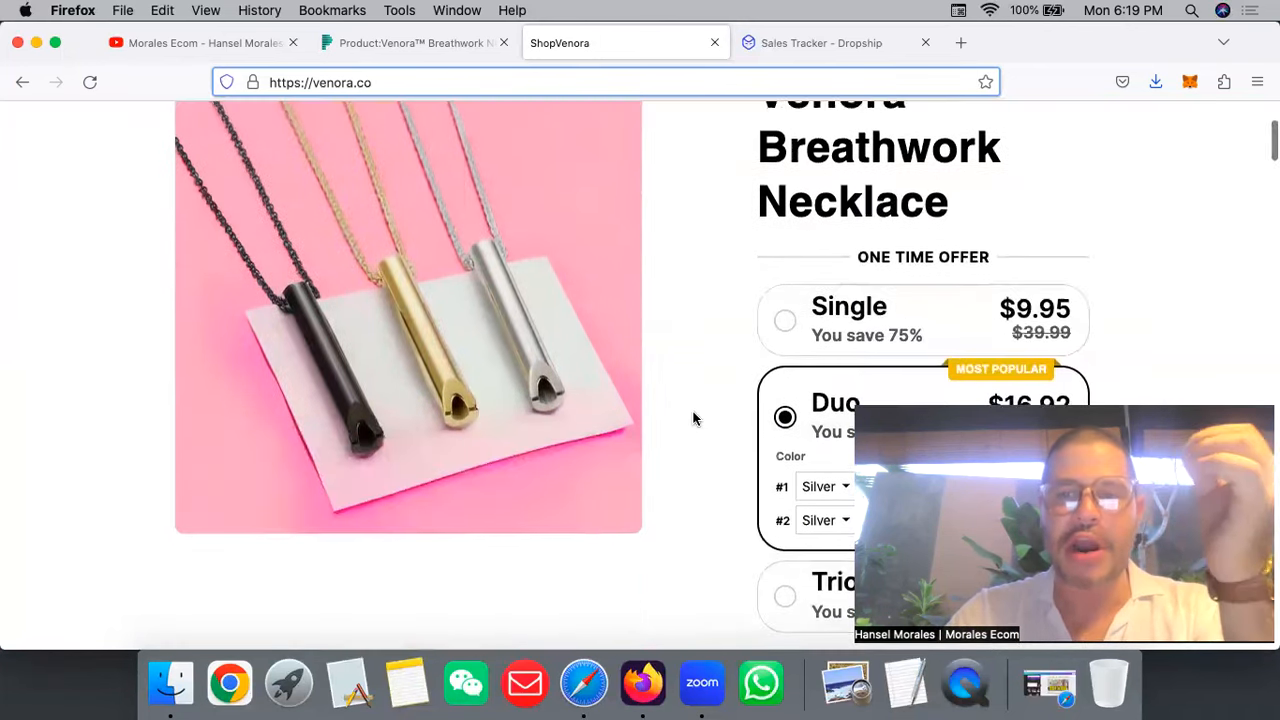
pyautogui.scroll(-3)
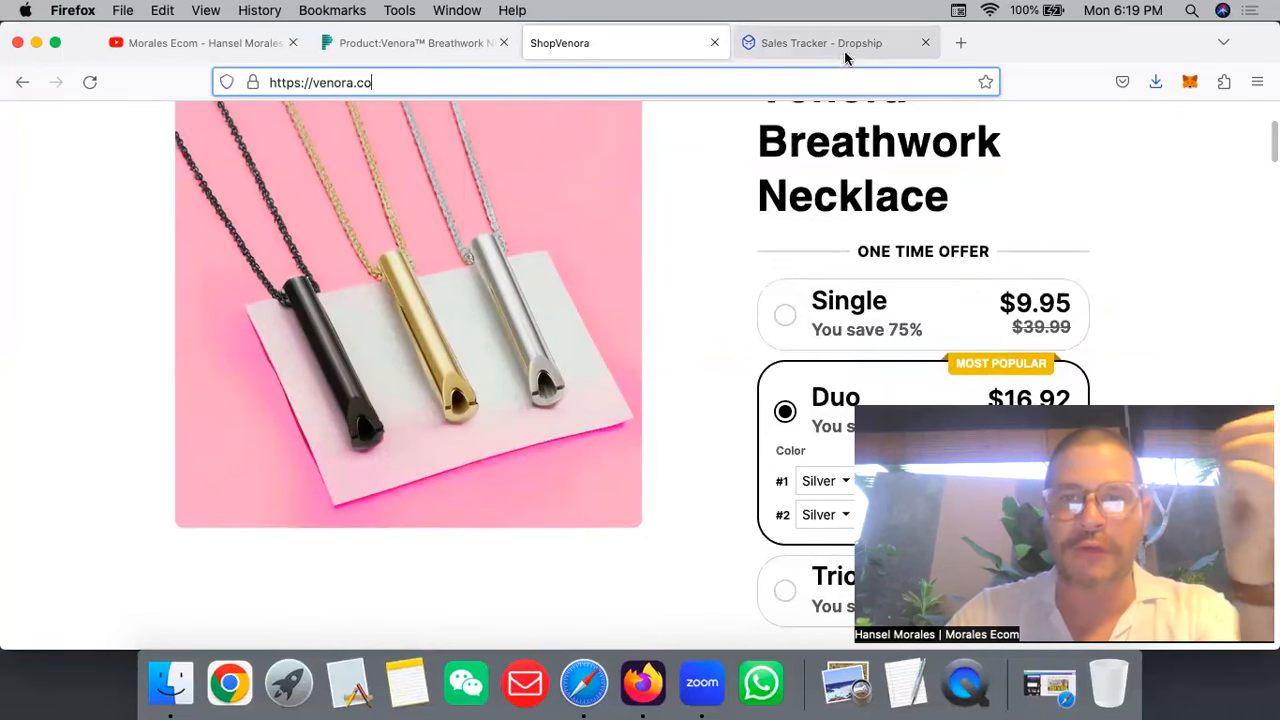
pyautogui.click(830, 43)
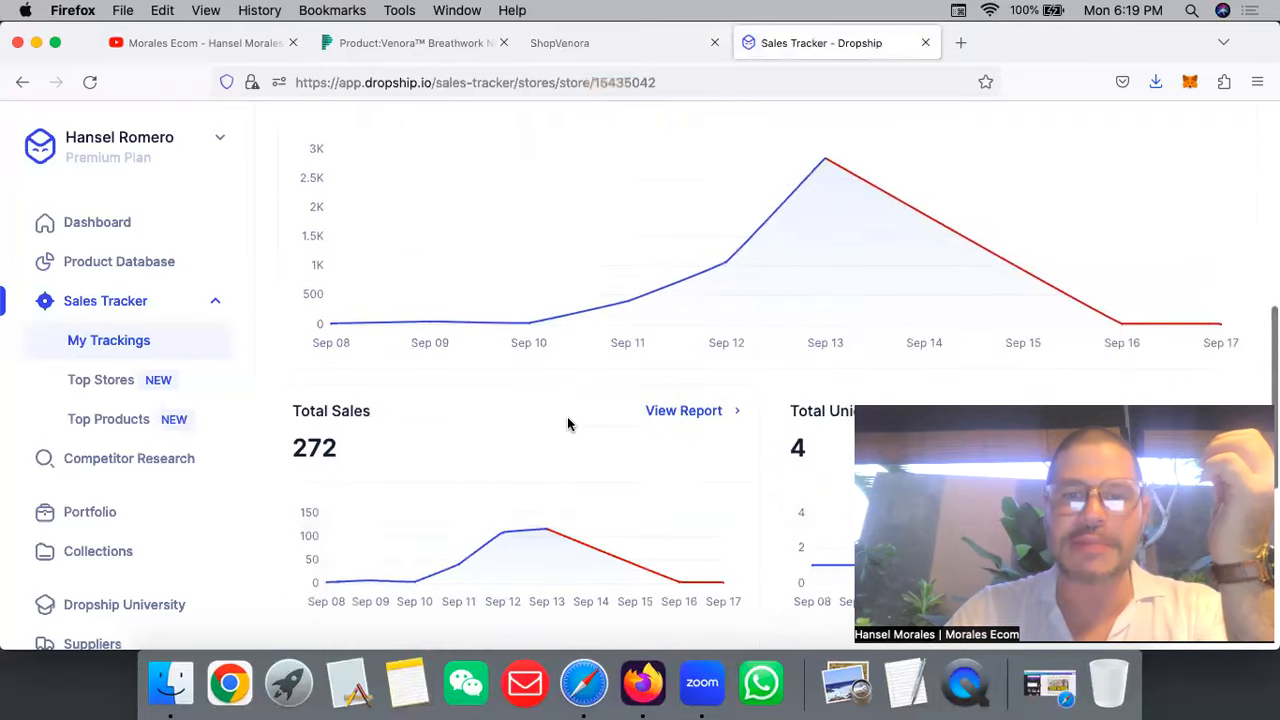
pyautogui.scroll(-3)
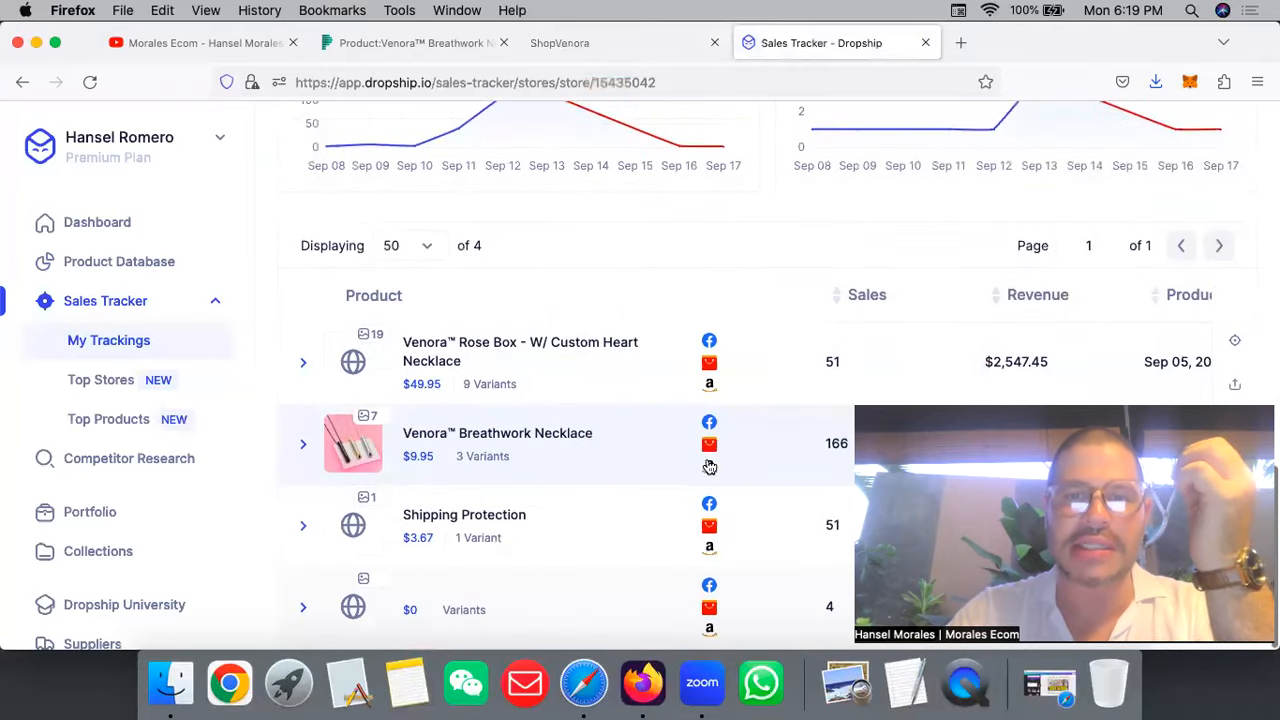
pyautogui.moveTo(709, 446)
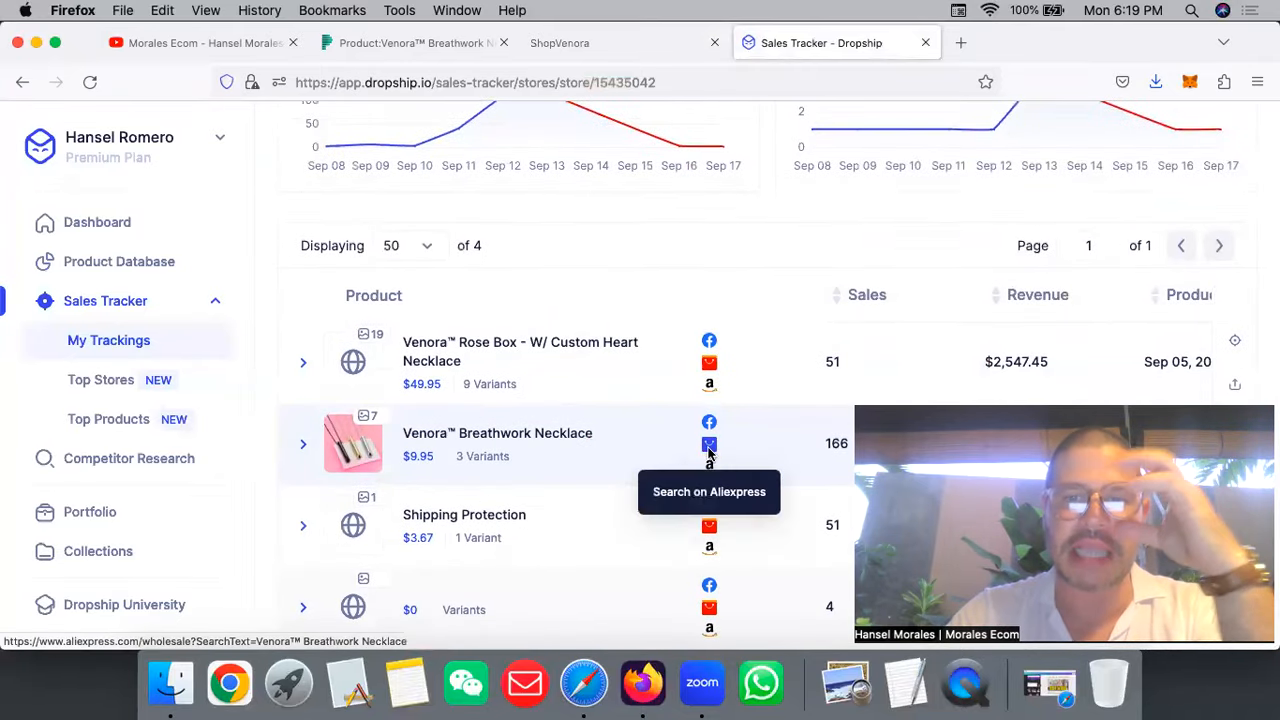
# - Search AliExpress for 'Breathwork Necklace' and browse similar pendants priced around $0.99
pyautogui.click(709, 445)
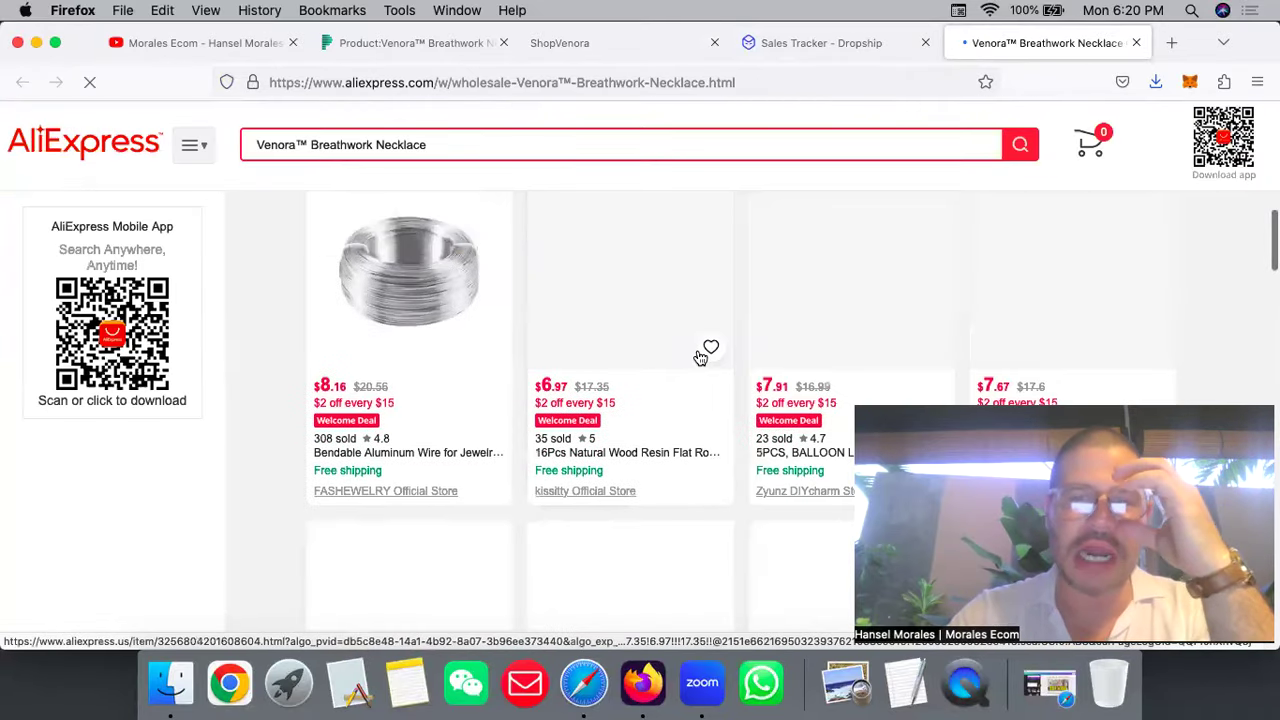
pyautogui.scroll(-3)
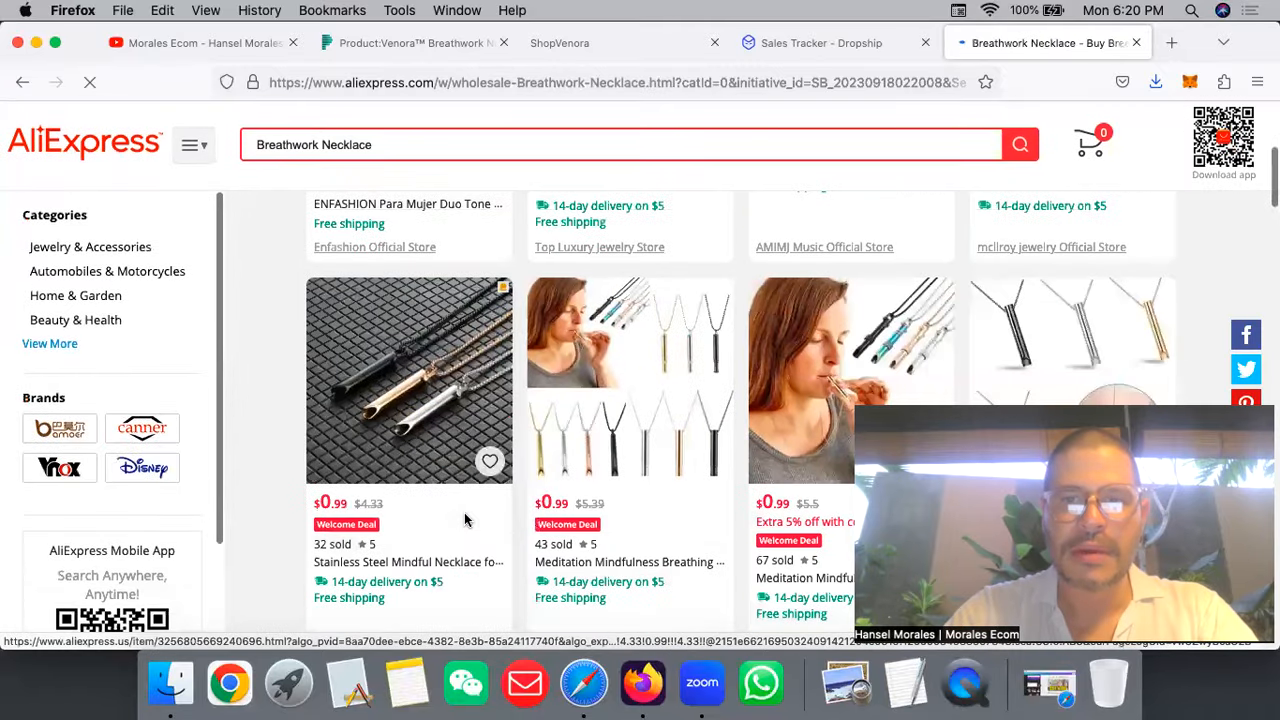
pyautogui.scroll(-3)
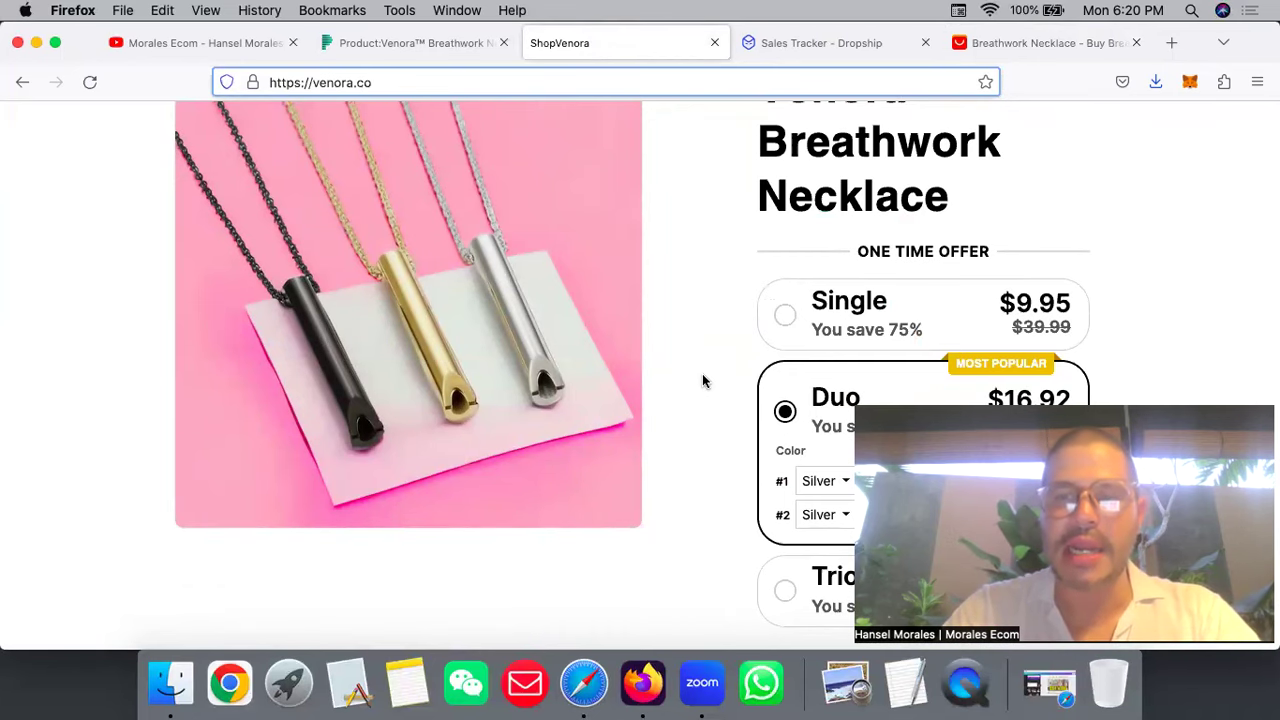
pyautogui.scroll(-3)
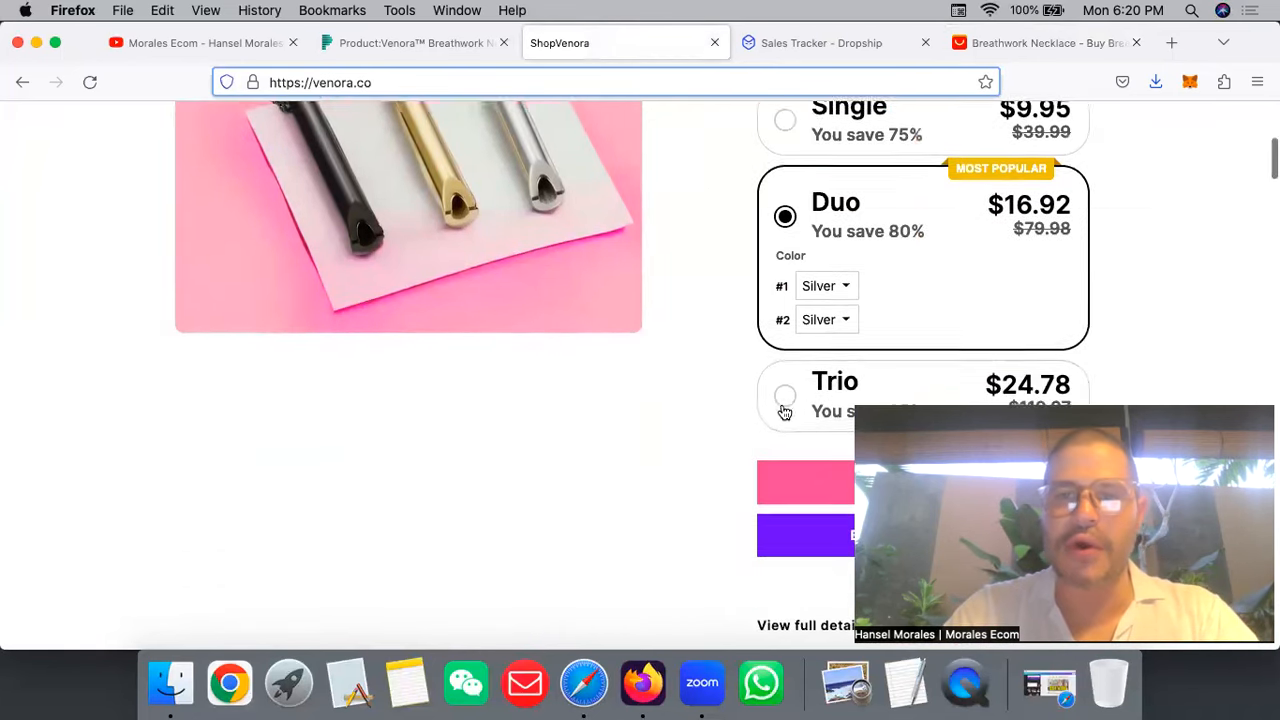
pyautogui.scroll(-3)
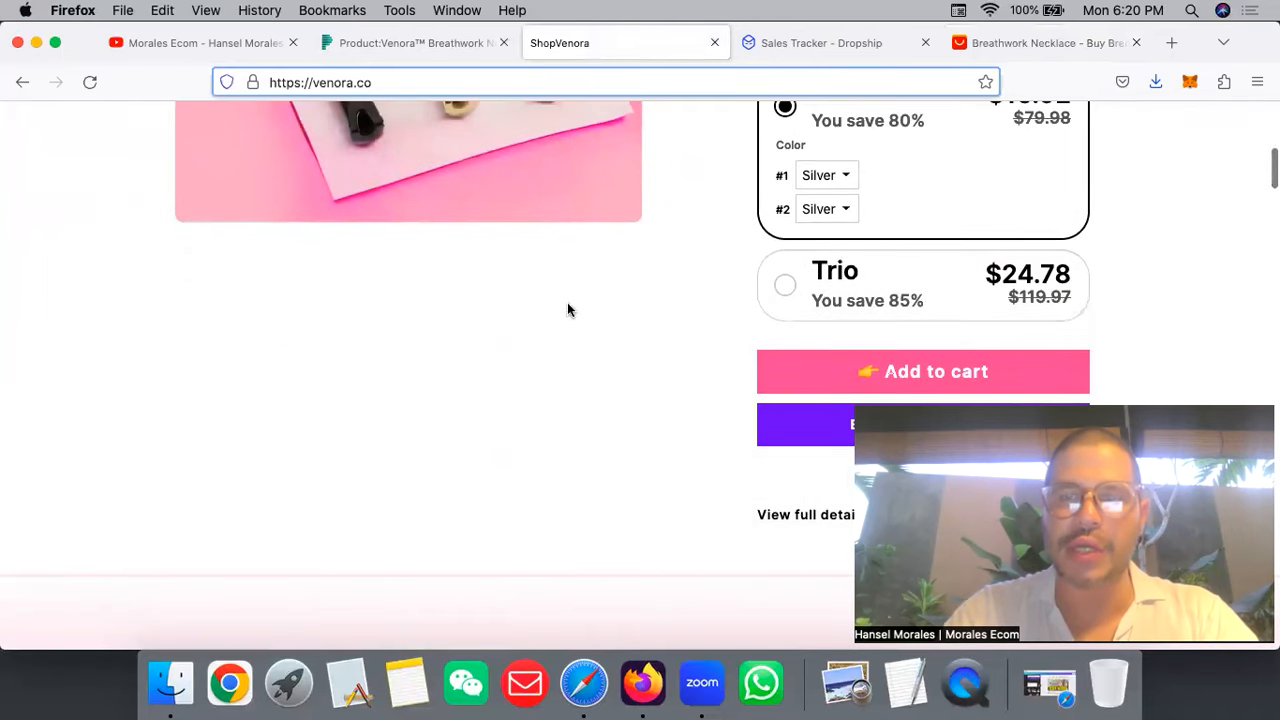
pyautogui.scroll(3)
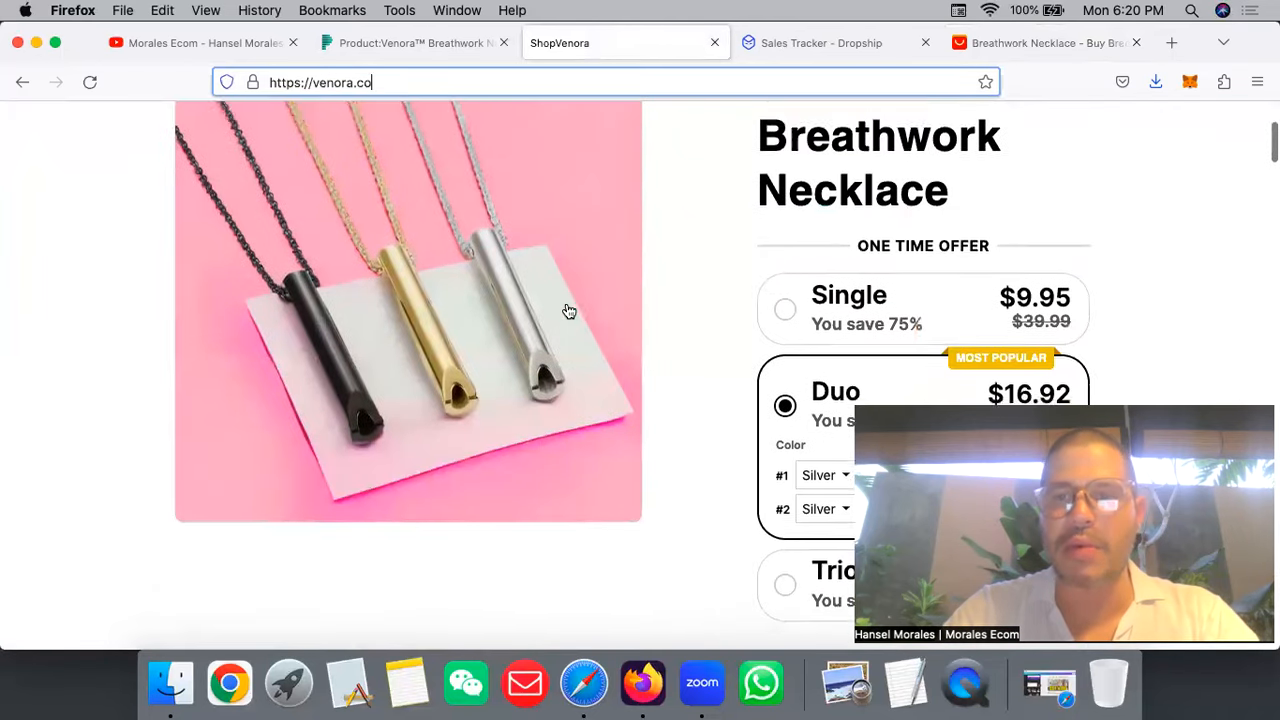
pyautogui.scroll(-3)
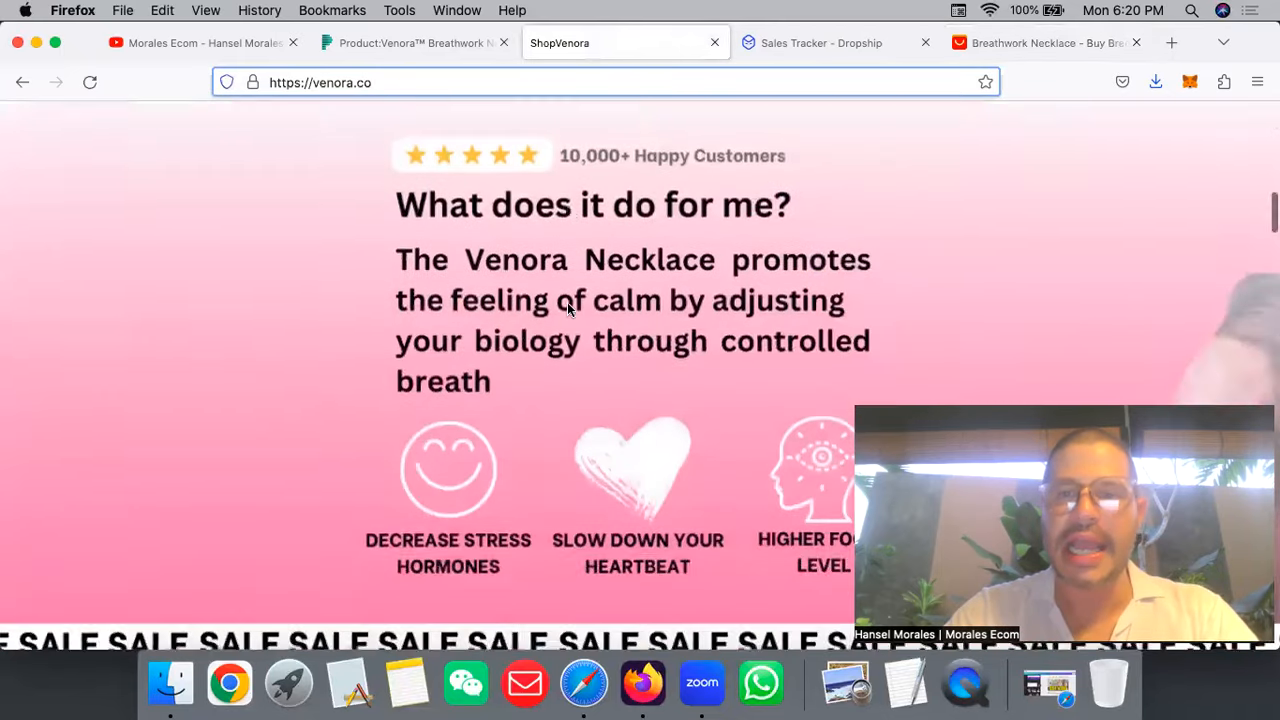
pyautogui.scroll(-3)
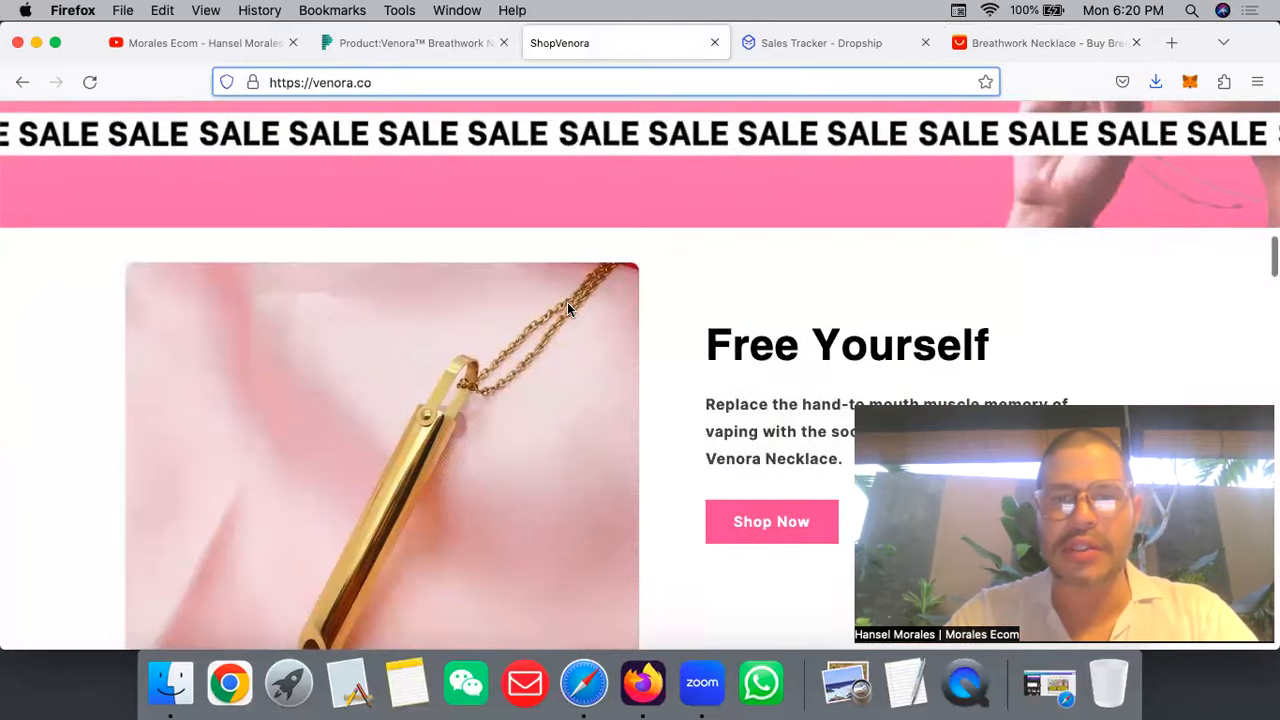
pyautogui.scroll(-3)
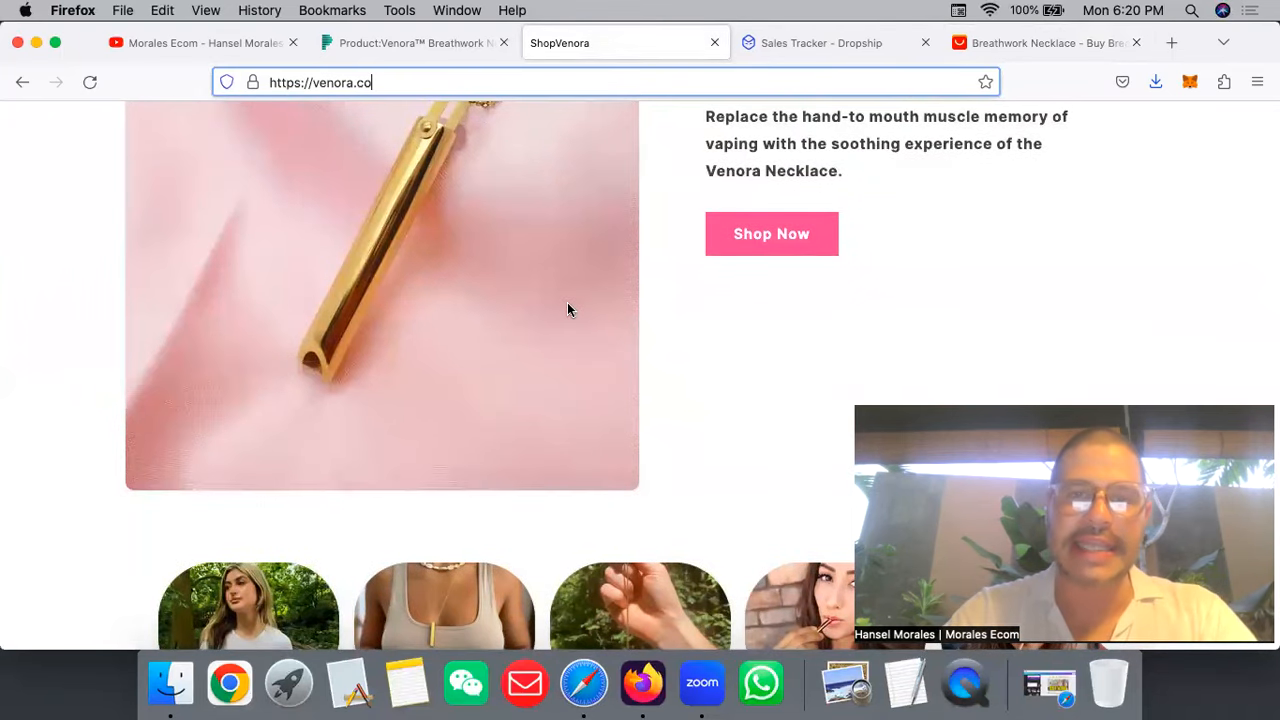
pyautogui.scroll(-3)
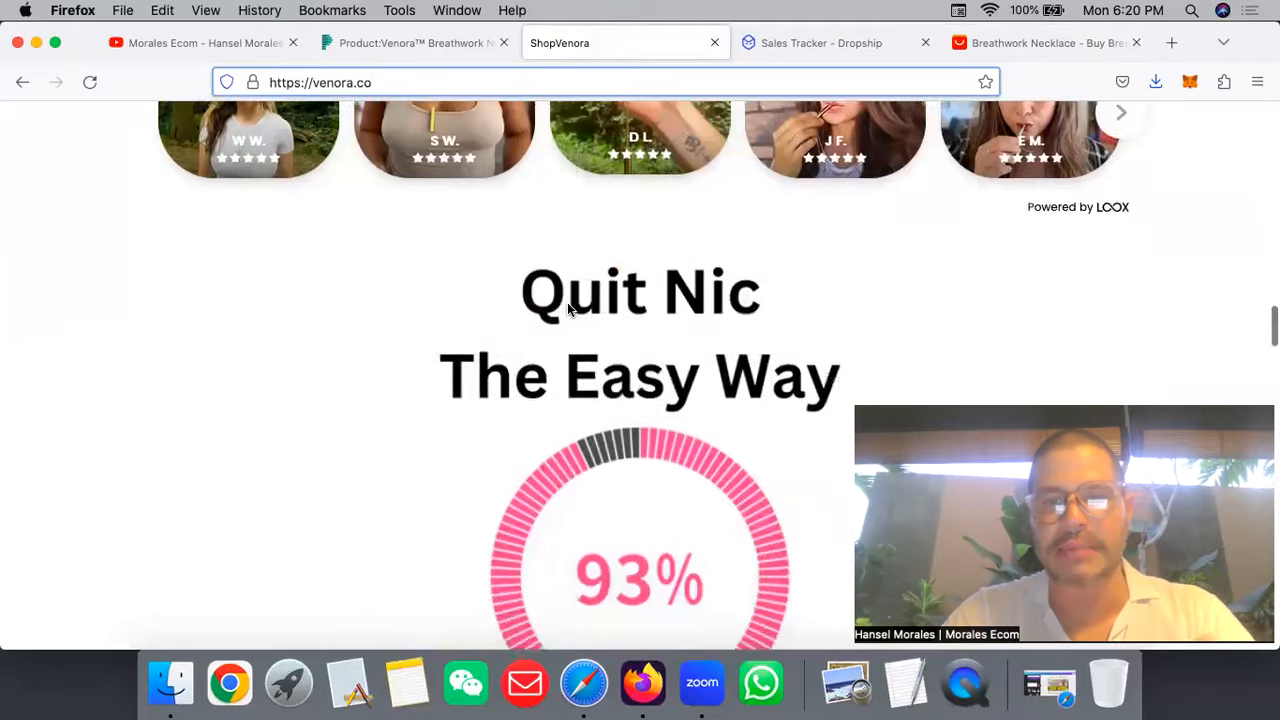
pyautogui.scroll(-3)
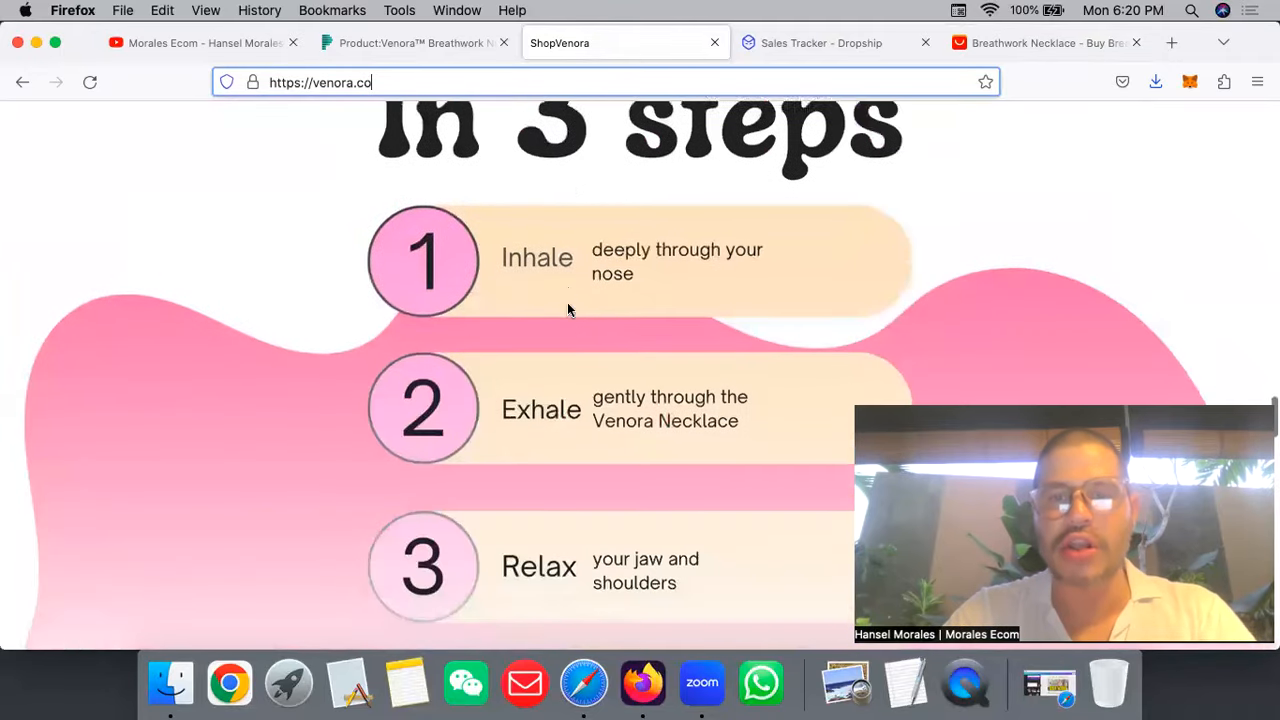
pyautogui.scroll(-3)
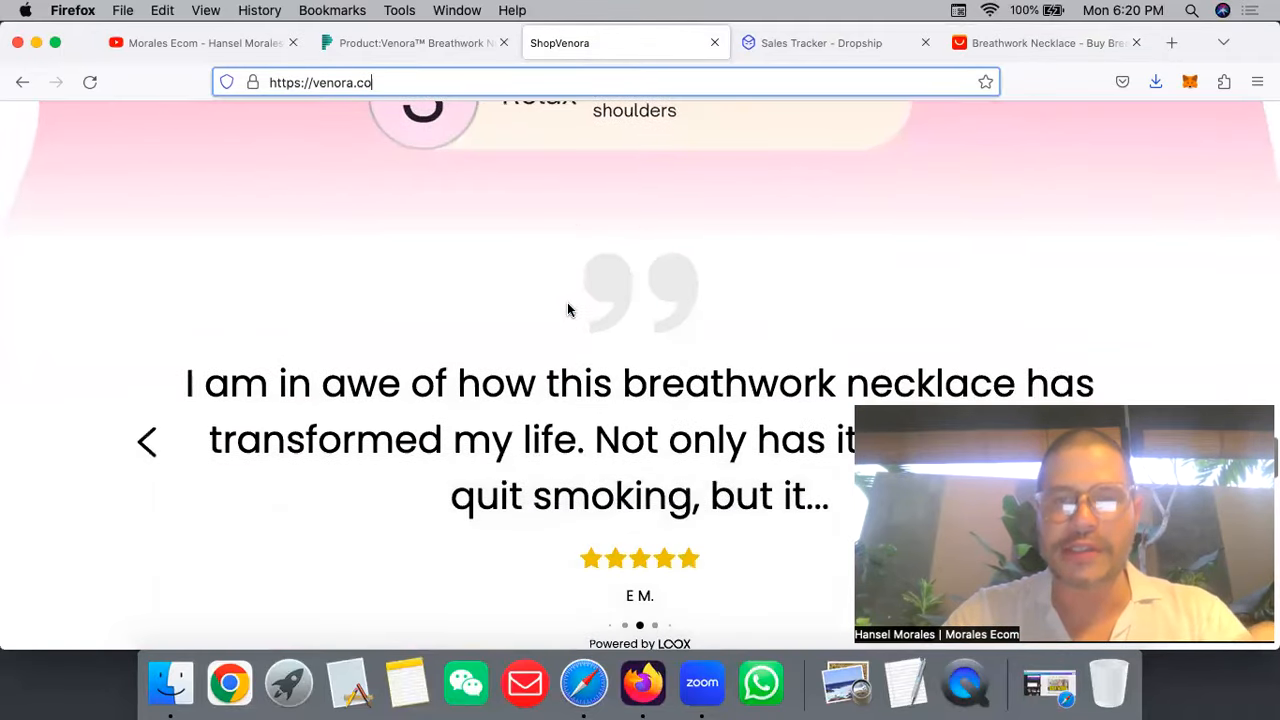
# - Show Dropship.io's $4,361.39 total revenue, then bring up PiPiAds' Venora TikTok ads
pyautogui.click(822, 42)
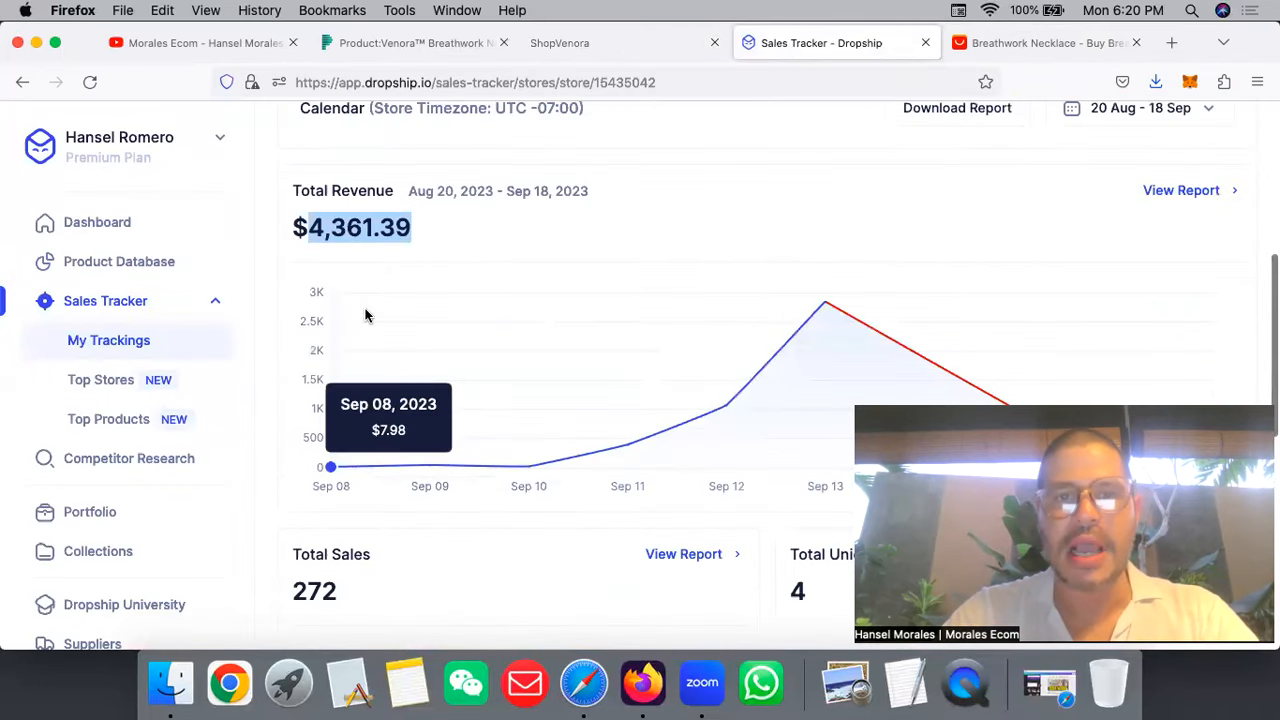
pyautogui.moveTo(326, 240)
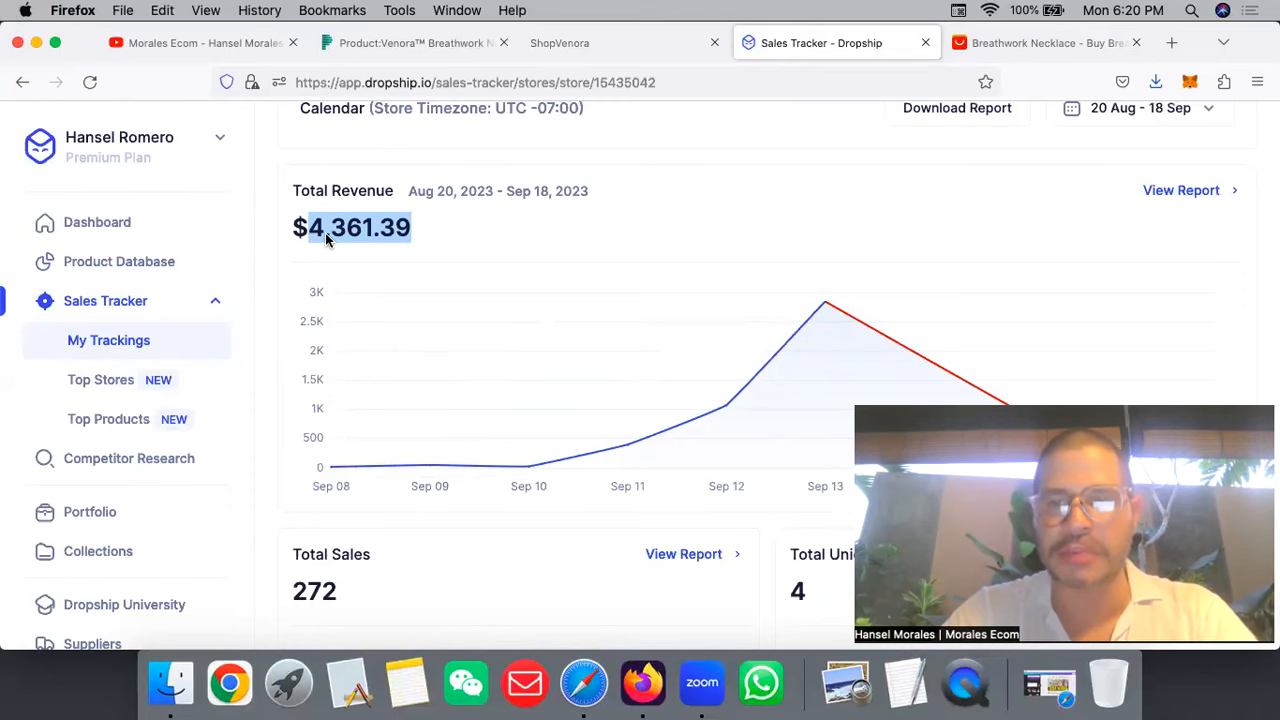
pyautogui.click(414, 43)
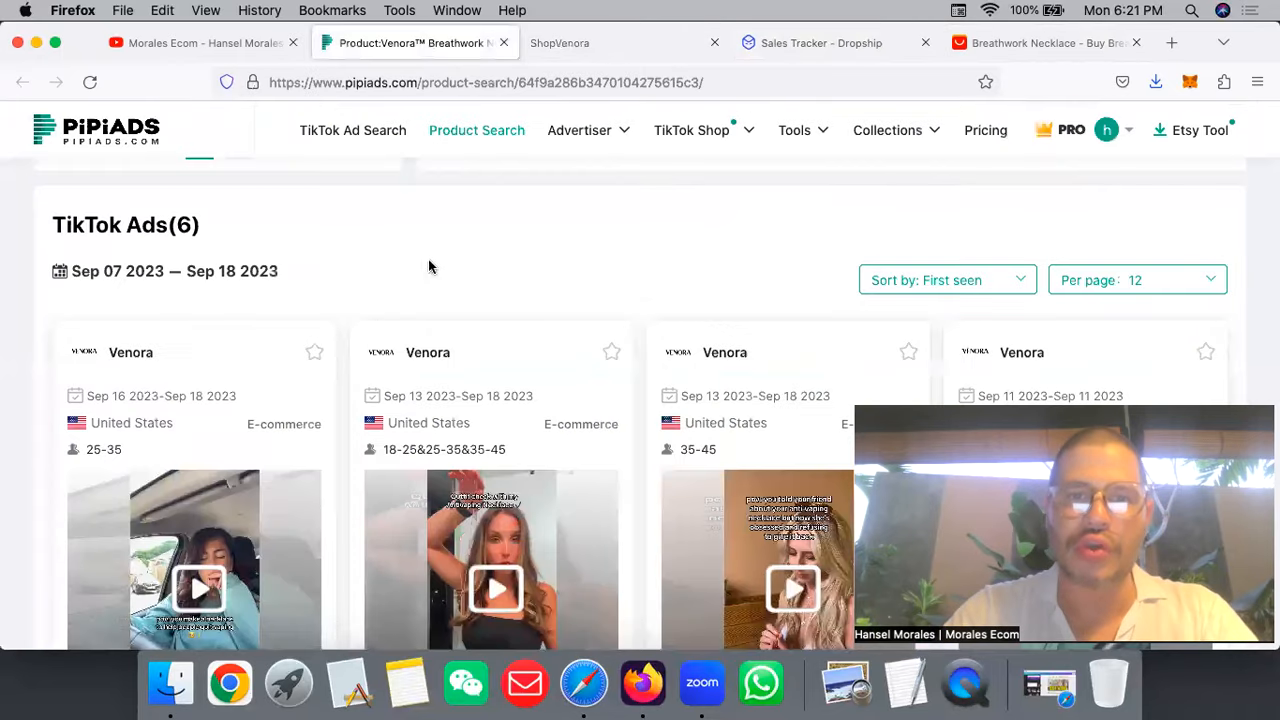
pyautogui.moveTo(340, 128)
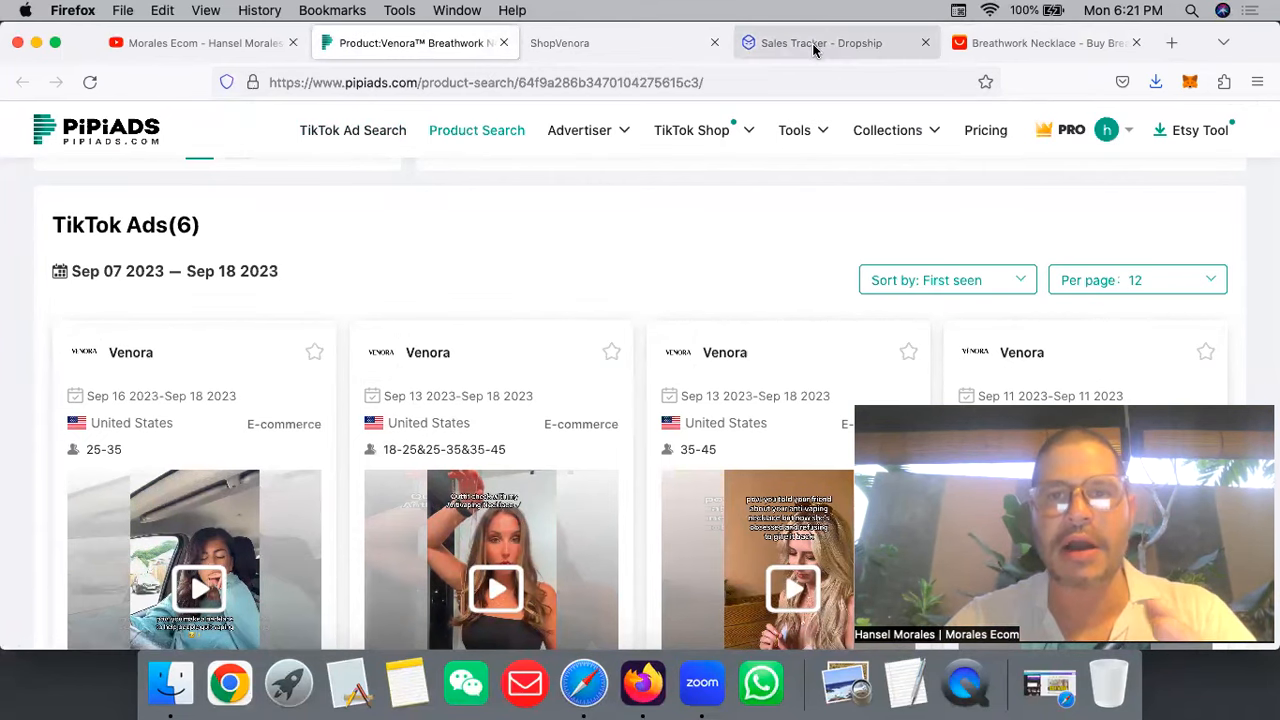
pyautogui.click(815, 42)
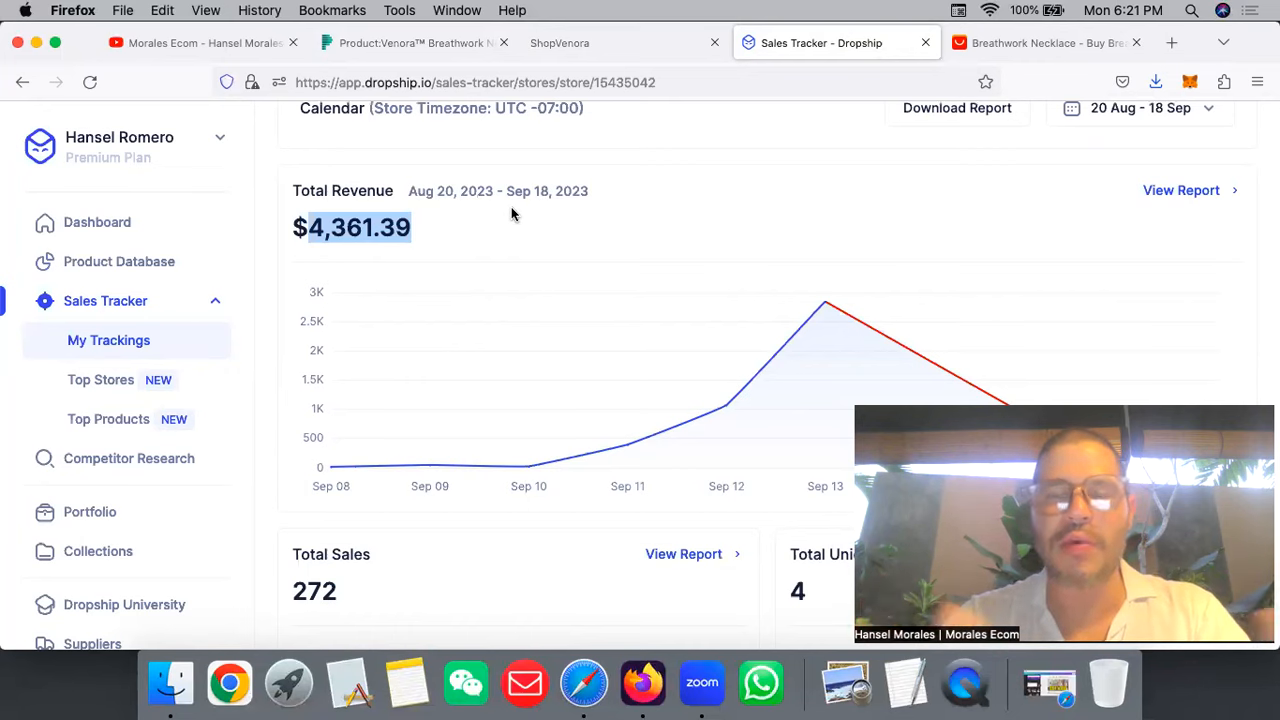
pyautogui.moveTo(856, 9)
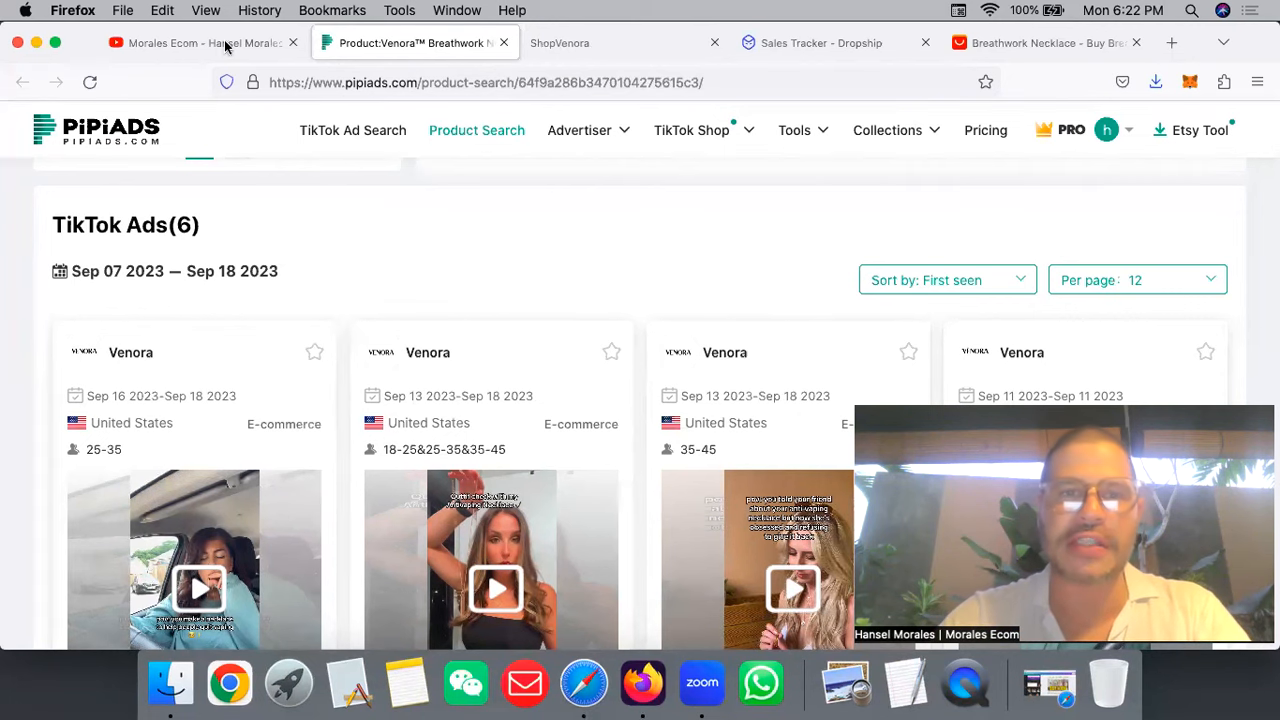
# - Switch to the Morales Ecom YouTube video playing at 8:54
pyautogui.click(195, 43)
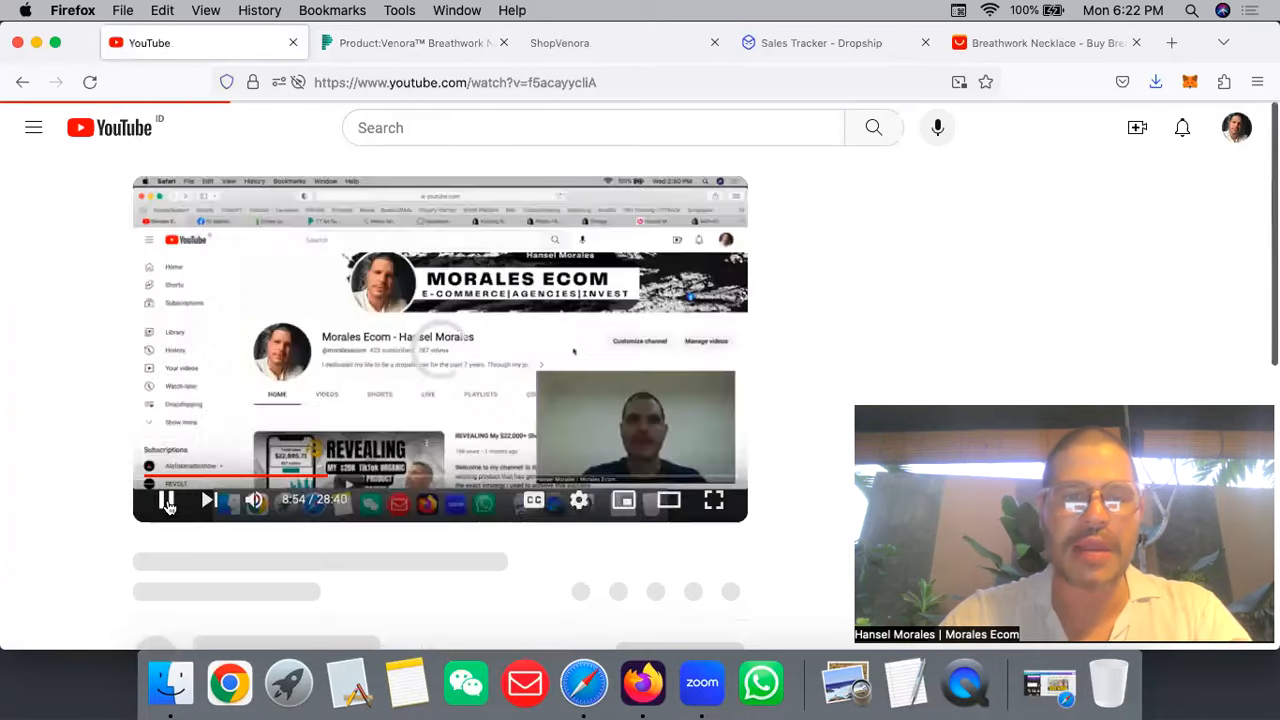
# - Scroll the description to the Shopify links and open the $1/month offer link
pyautogui.scroll(-3)
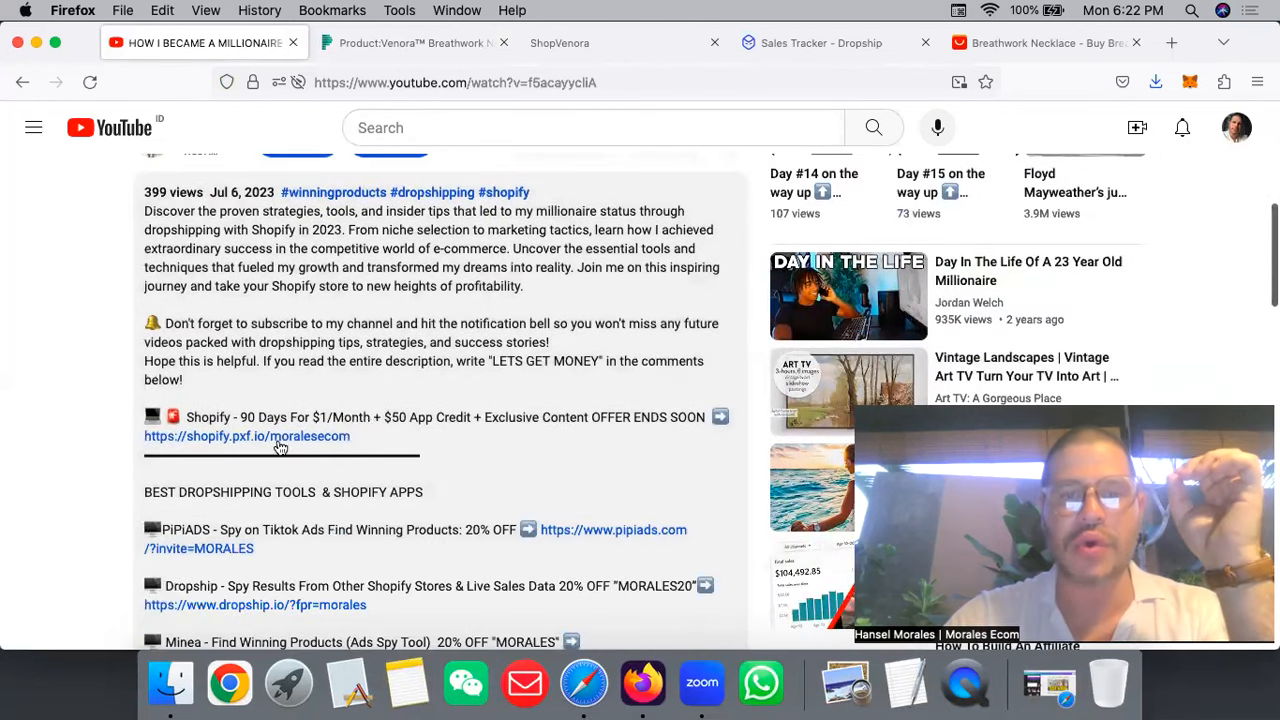
pyautogui.click(1170, 42)
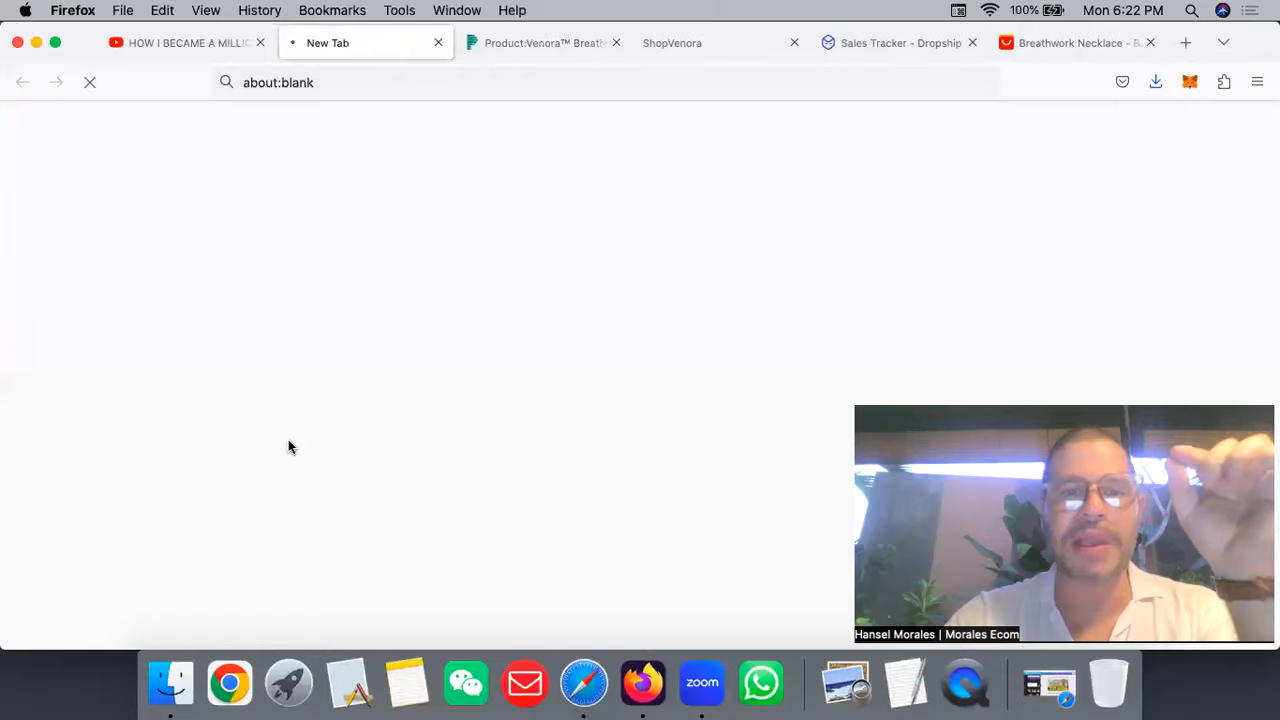